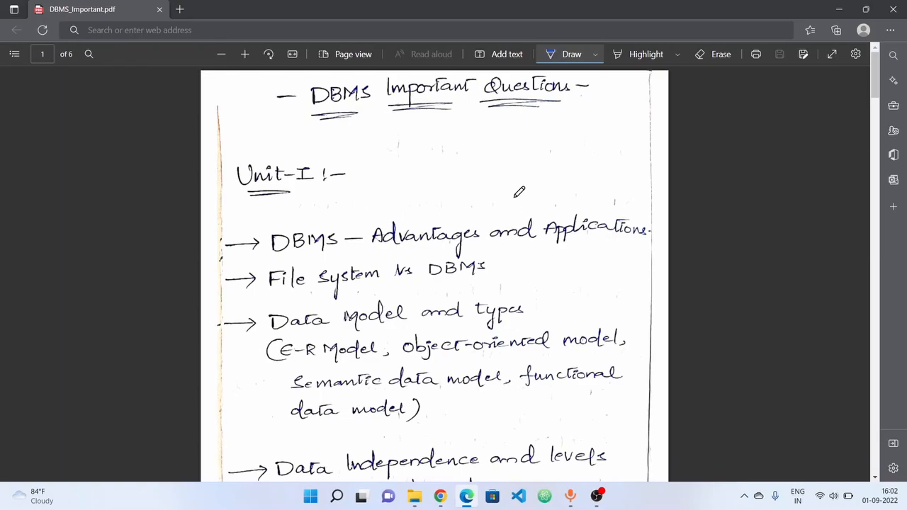
mouse_move(427, 207)
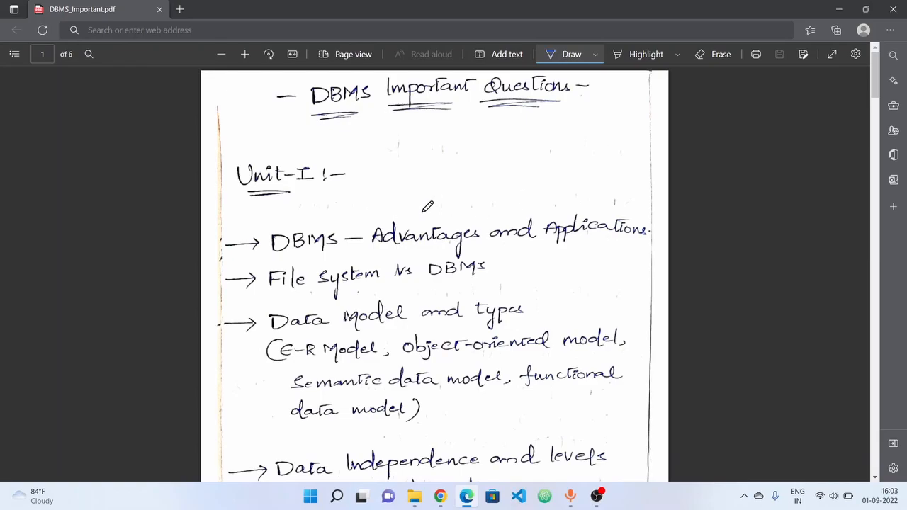
mouse_move(416, 211)
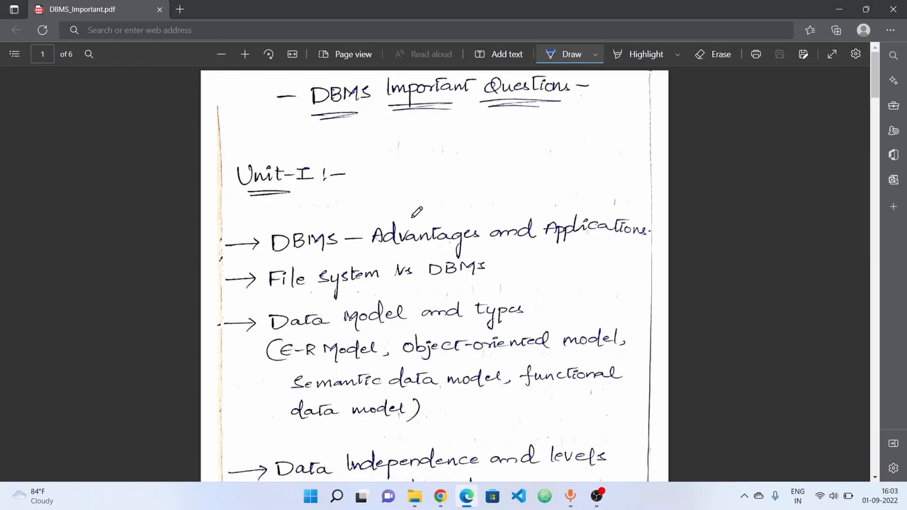
Underline the semantic and functional data model names in the Unit I list in blue
scroll("down", 3)
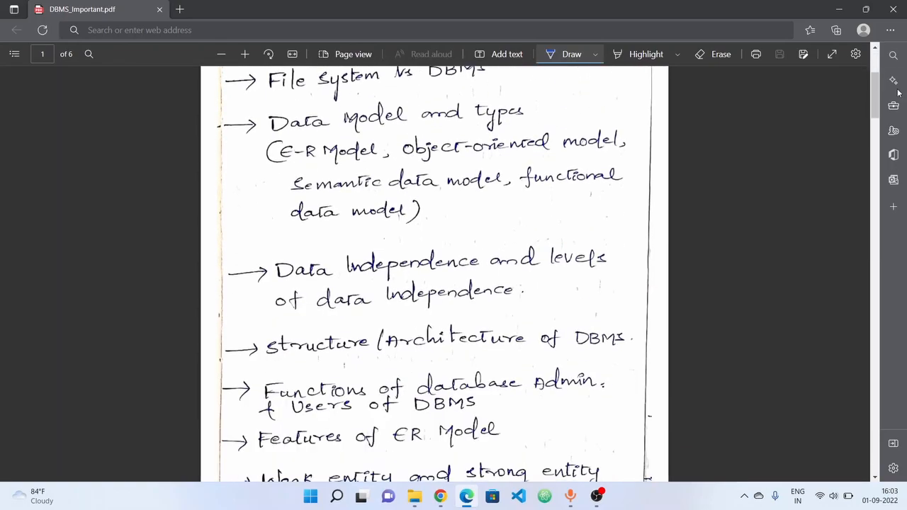
scroll("down", 3)
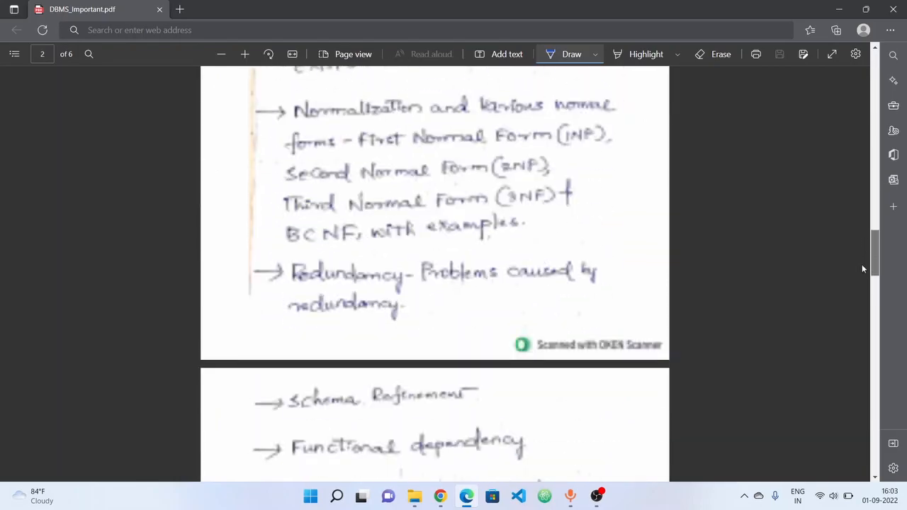
scroll("down", 3)
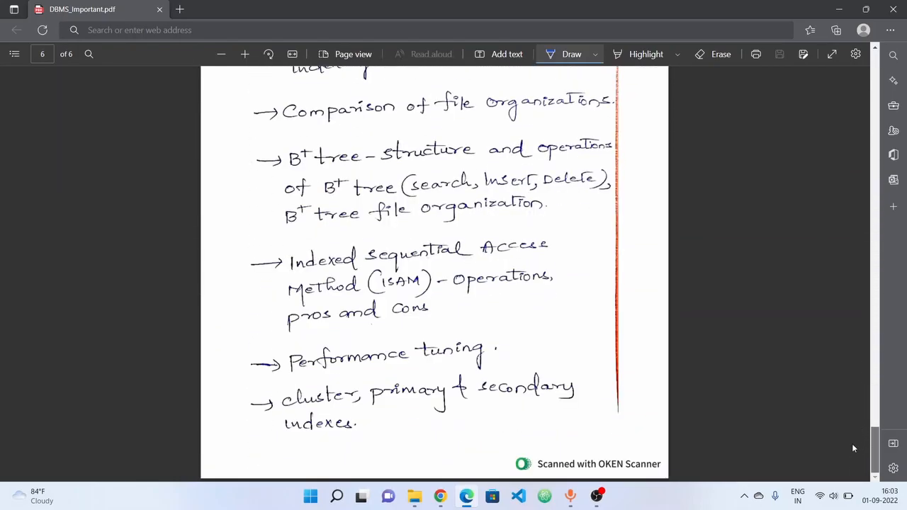
scroll("up", 3)
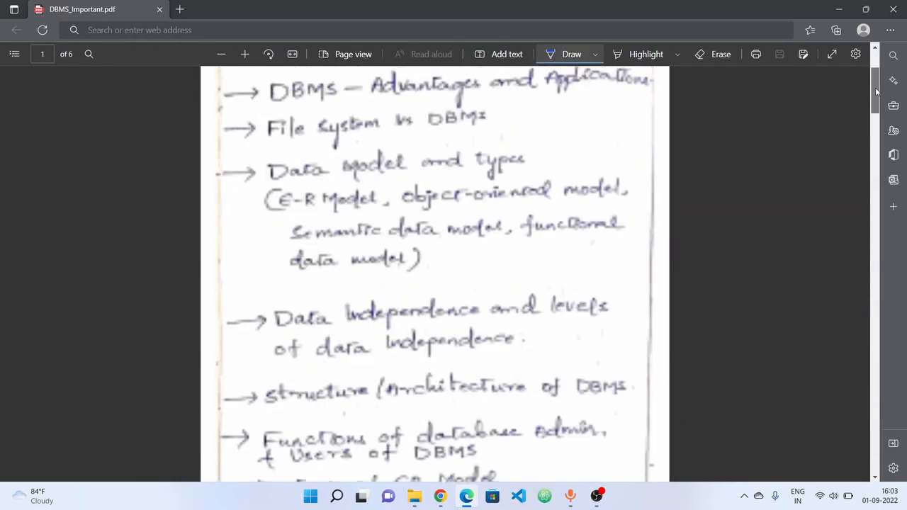
scroll("up", 3)
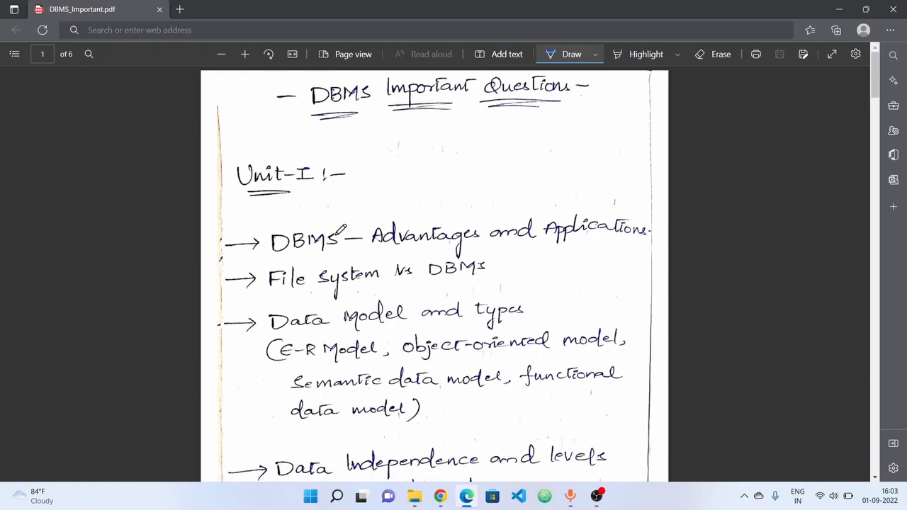
mouse_move(416, 216)
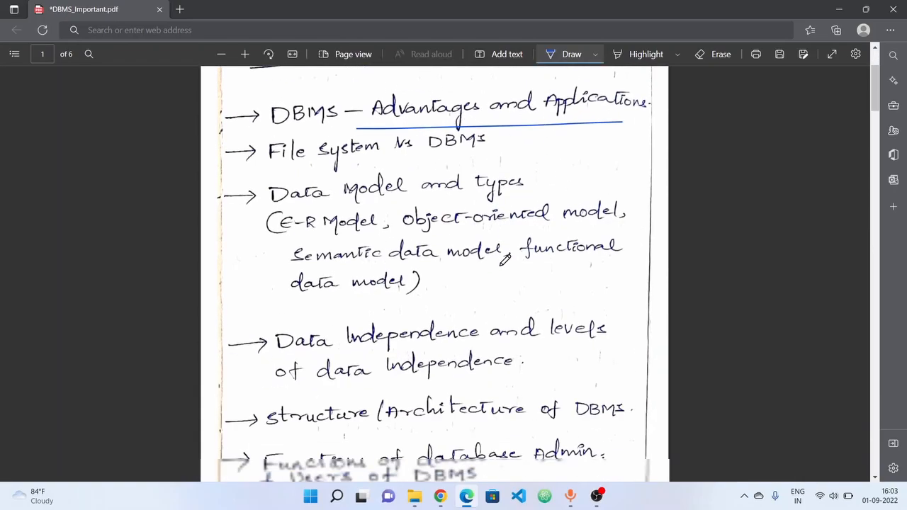
scroll("down", 3)
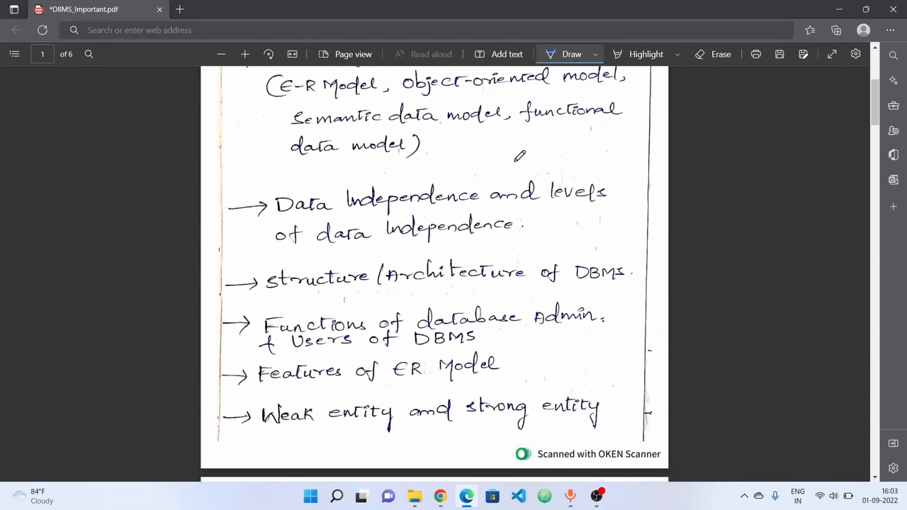
scroll("up", 3)
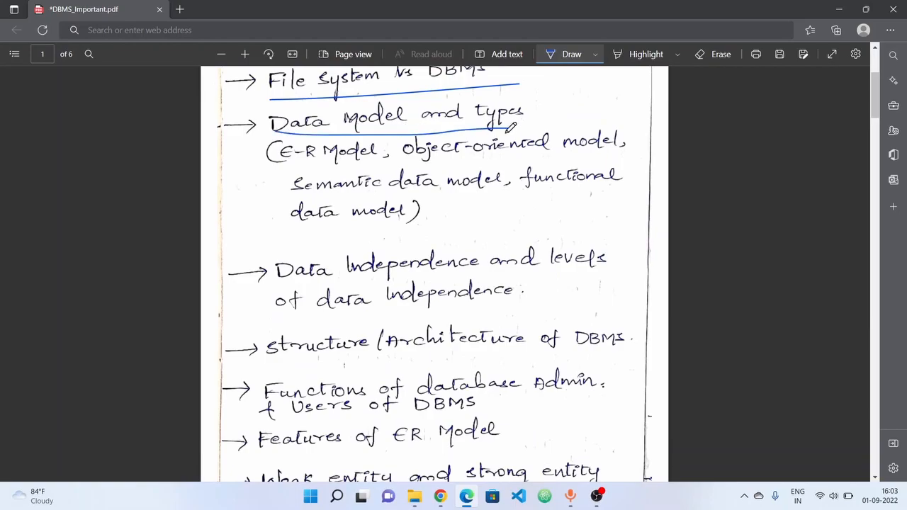
scroll("up", 3)
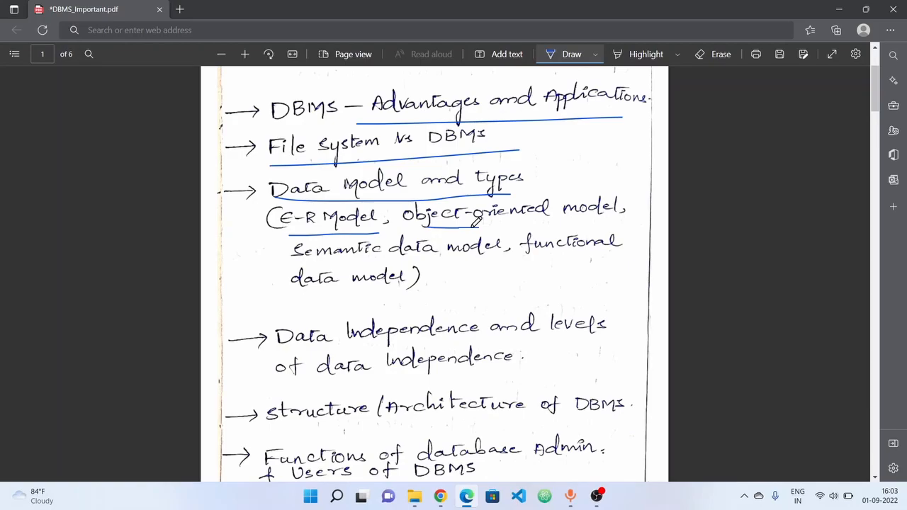
left_click_drag(290, 268, 638, 258)
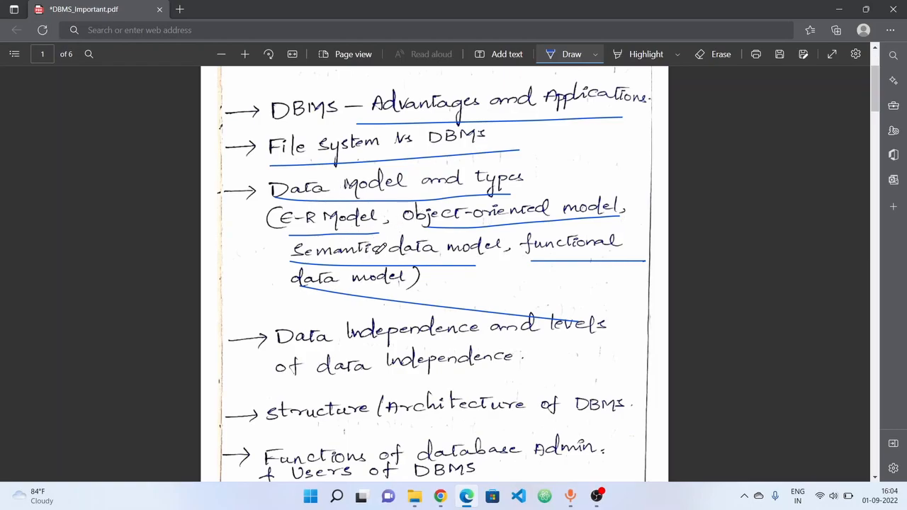
Underline the Structure/Architecture of DBMS topic in blue
scroll("down", 3)
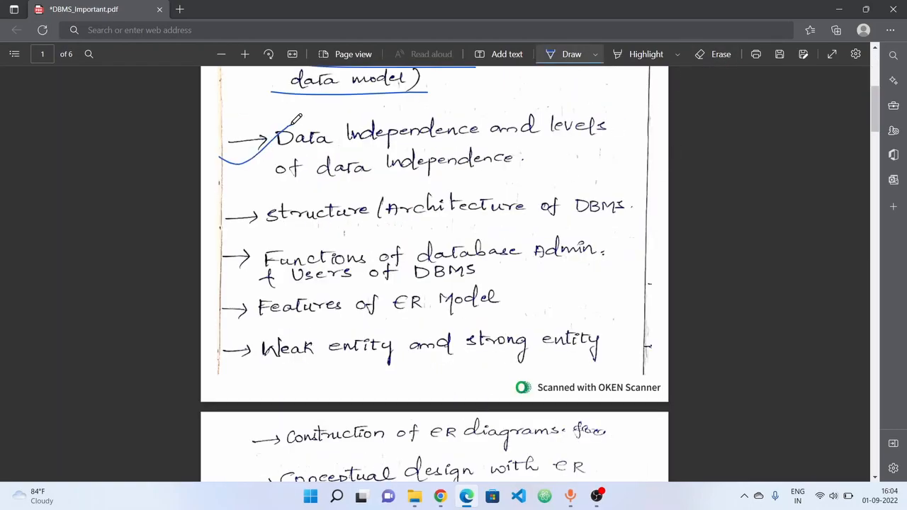
scroll("down", 3)
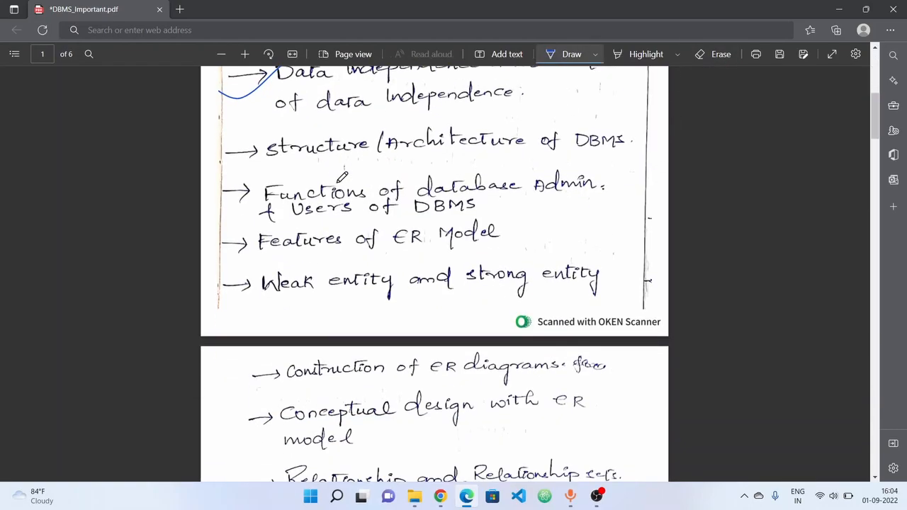
scroll("up", 3)
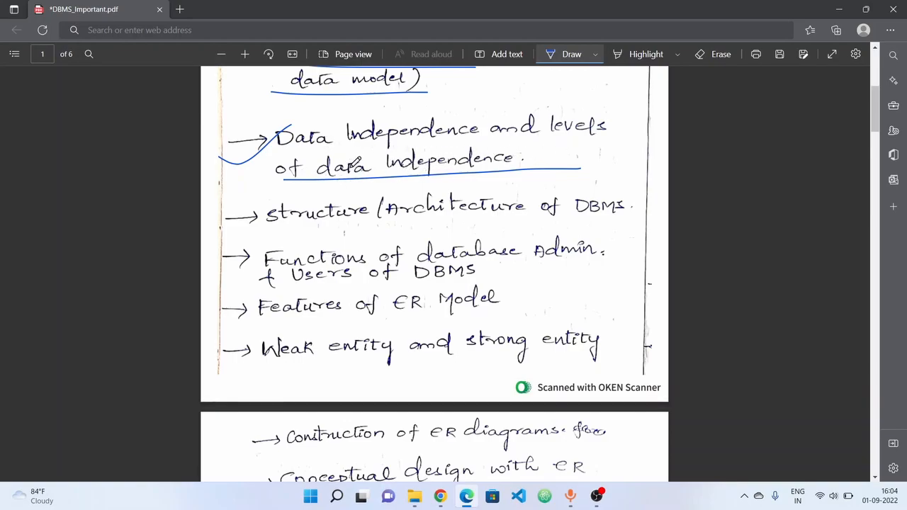
mouse_move(404, 187)
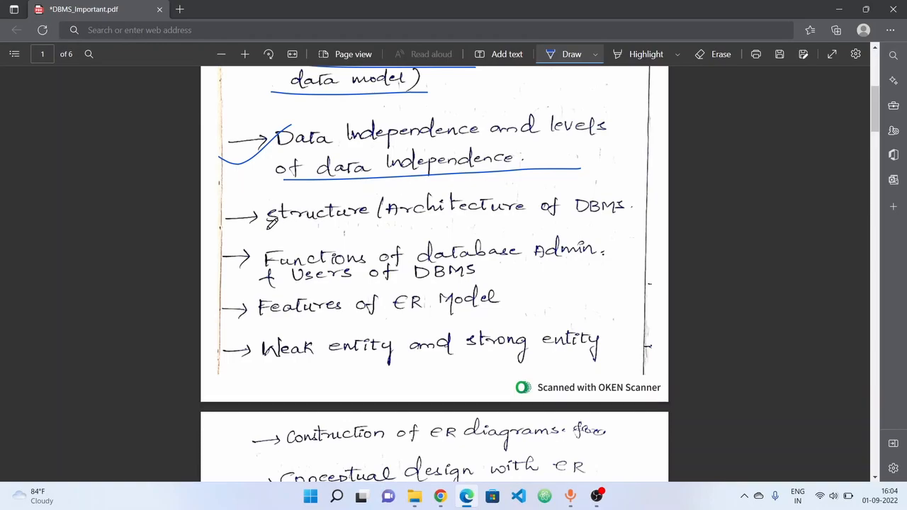
left_click_drag(268, 228, 622, 227)
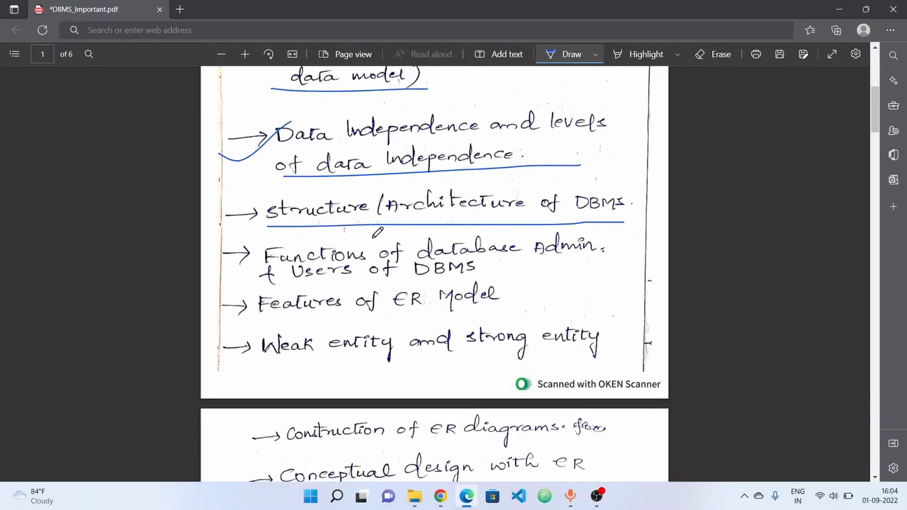
Draw a blue tick beside the Functions of database admin topic
scroll("down", 3)
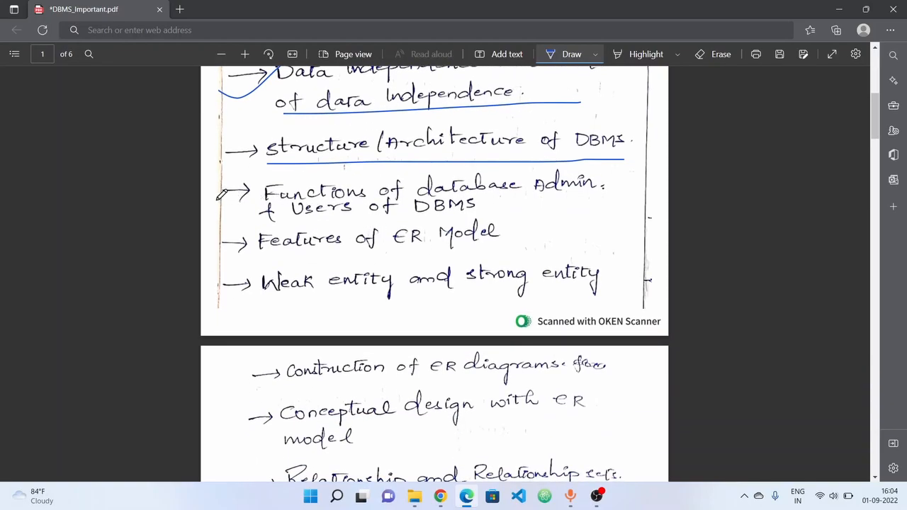
left_click_drag(227, 196, 300, 176)
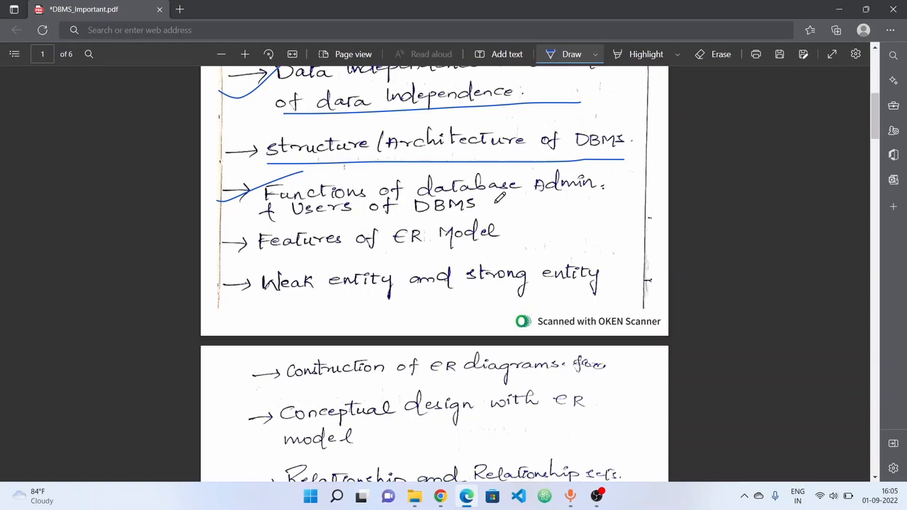
scroll("up", 3)
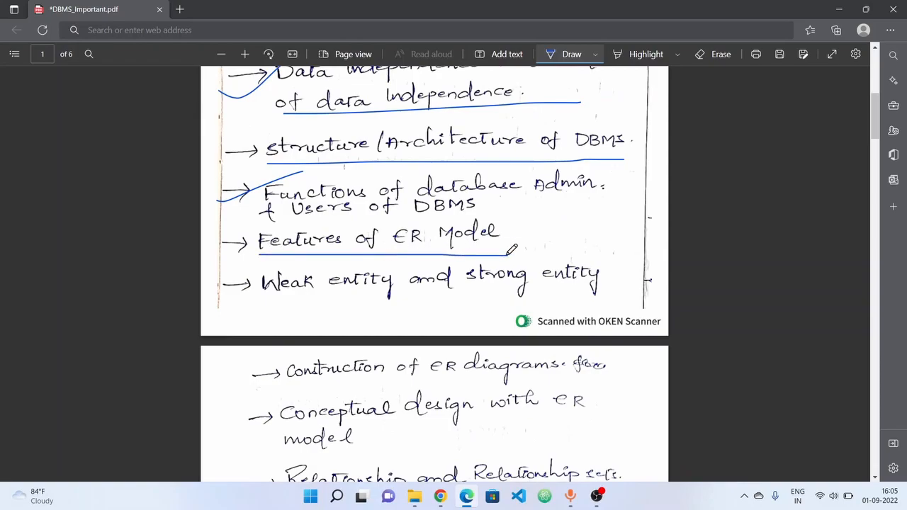
scroll("down", 3)
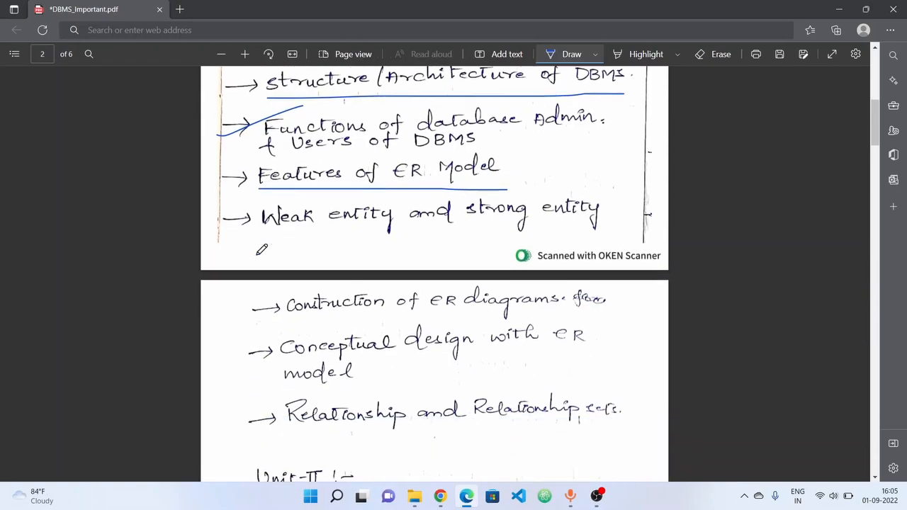
scroll("up", 3)
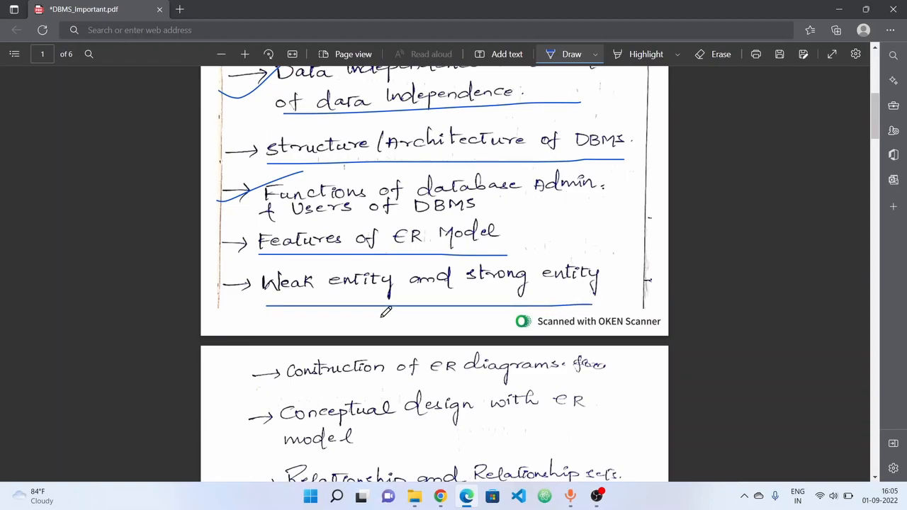
scroll("down", 3)
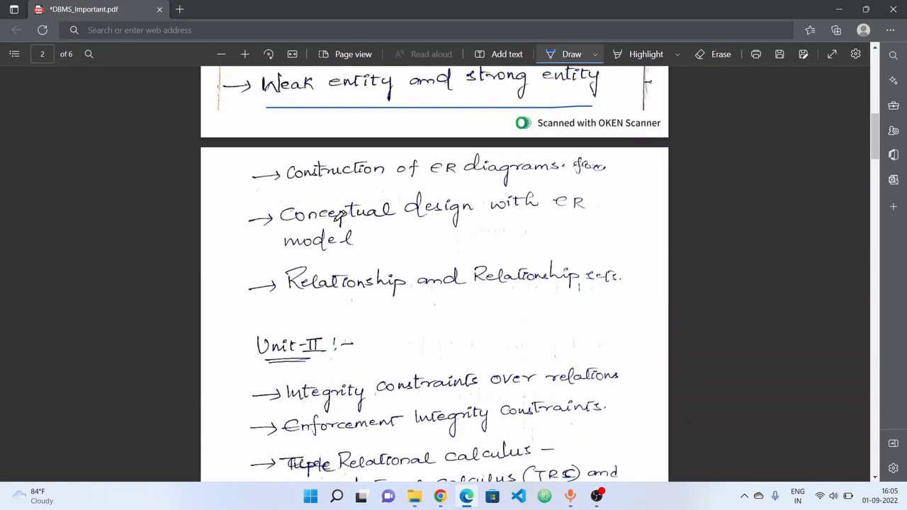
Underline Construction of ER diagrams and the following ER-model topic on page 2
left_click_drag(295, 191, 559, 190)
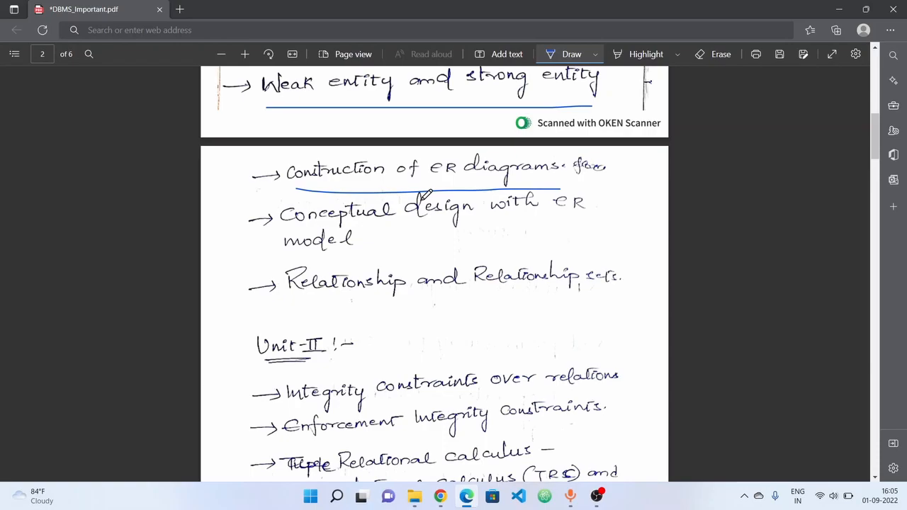
mouse_move(484, 187)
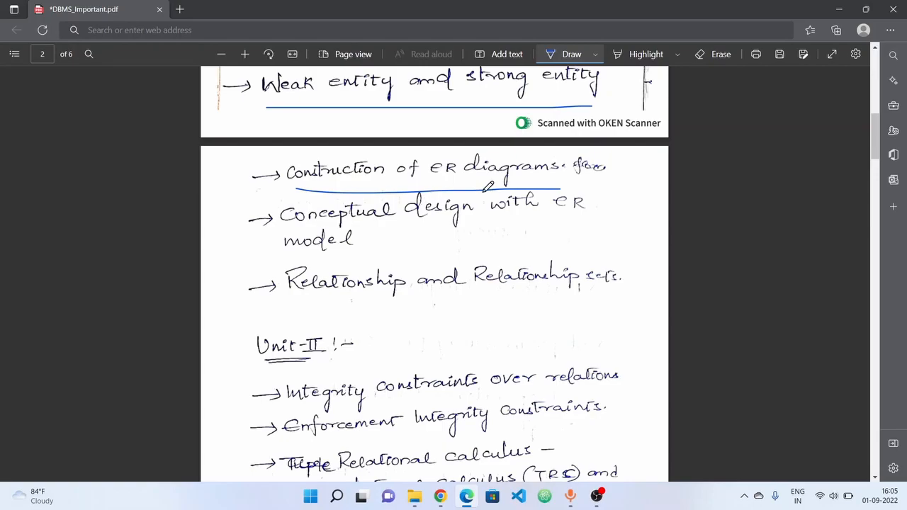
scroll("down", 3)
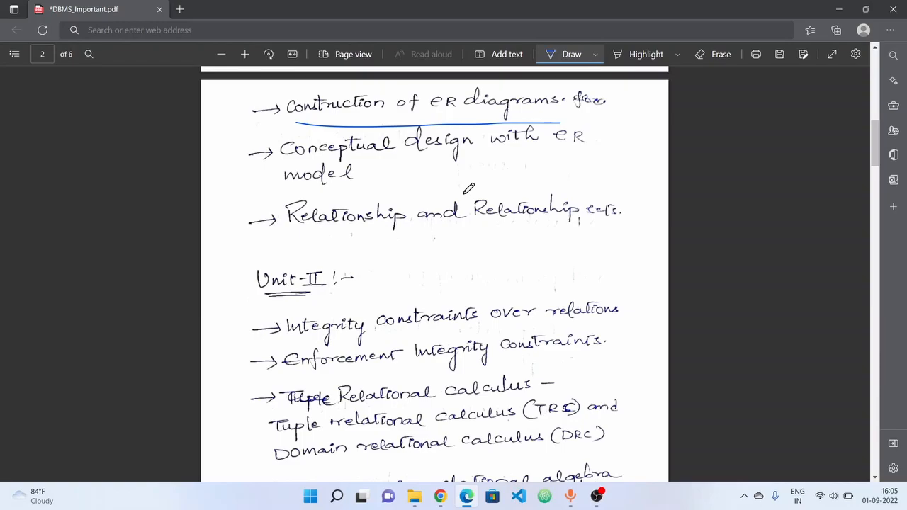
mouse_move(456, 201)
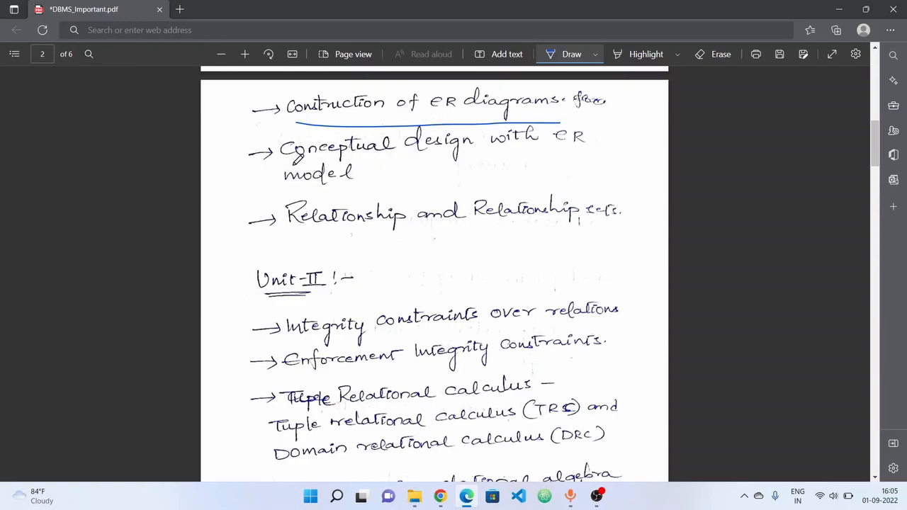
left_click_drag(283, 164, 620, 165)
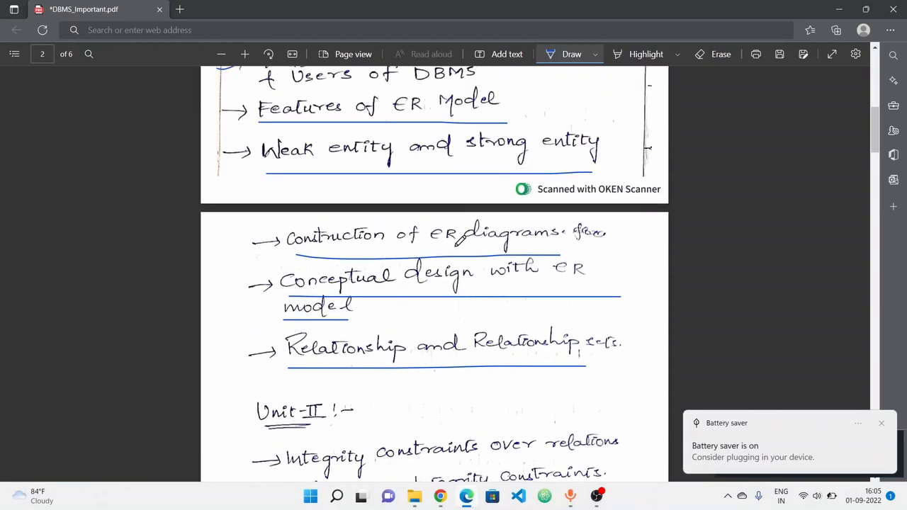
scroll("down", 3)
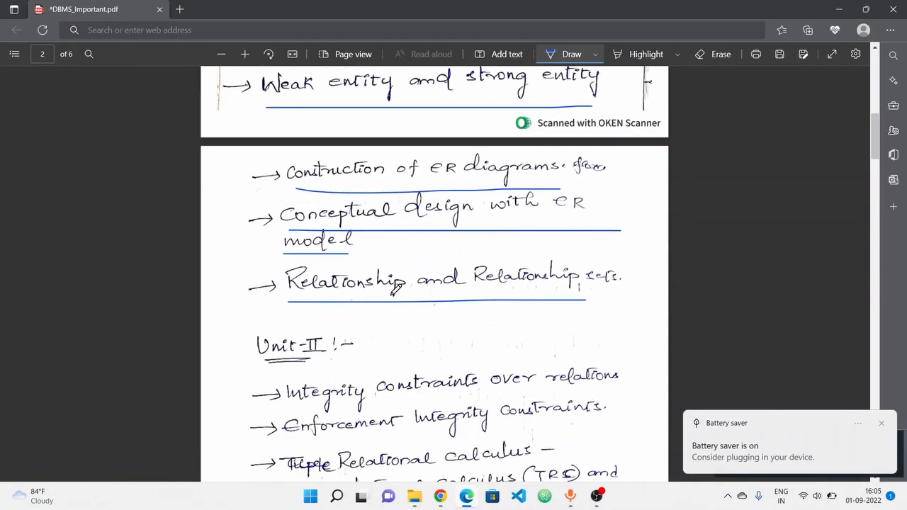
scroll("down", 3)
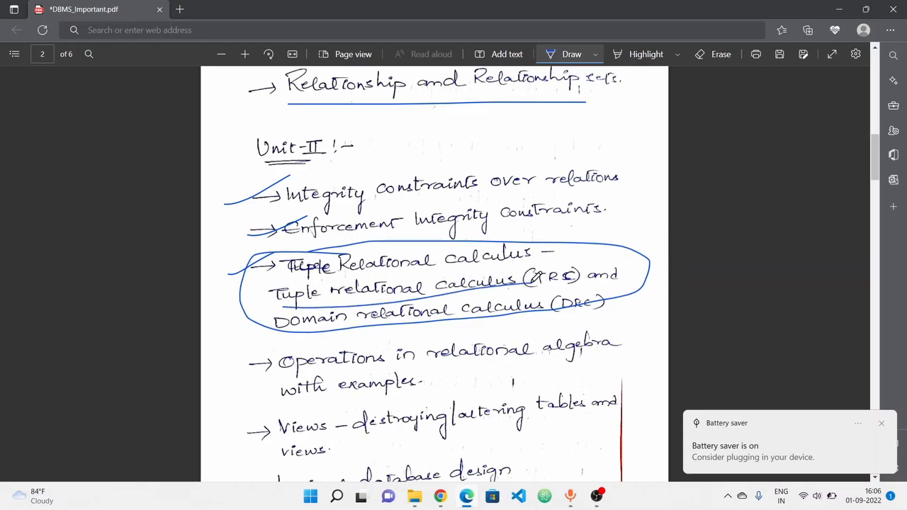
Scroll past the Unit II list to bring page 3's Unit III topics into view
scroll("down", 3)
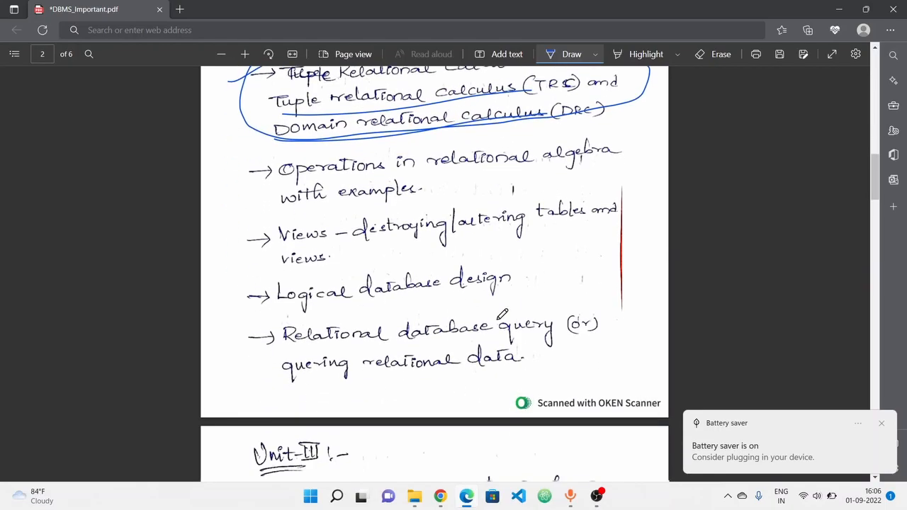
scroll("up", 3)
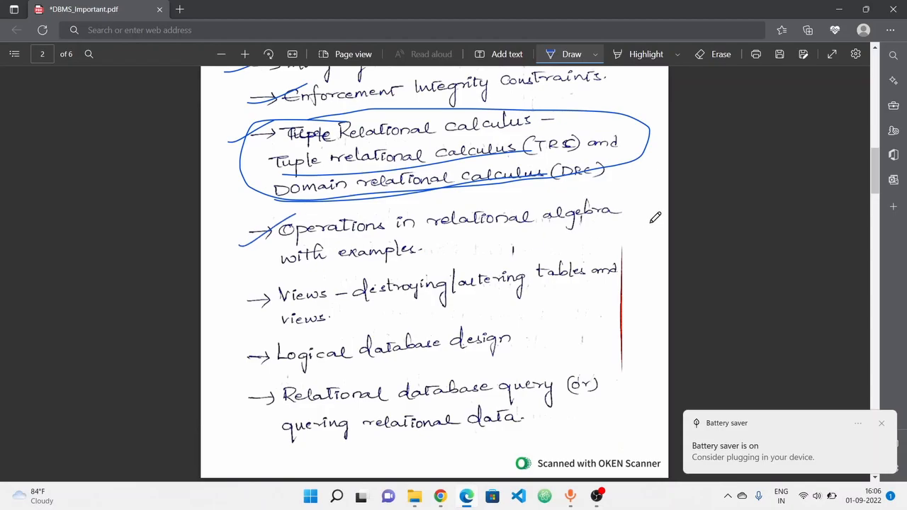
mouse_move(258, 269)
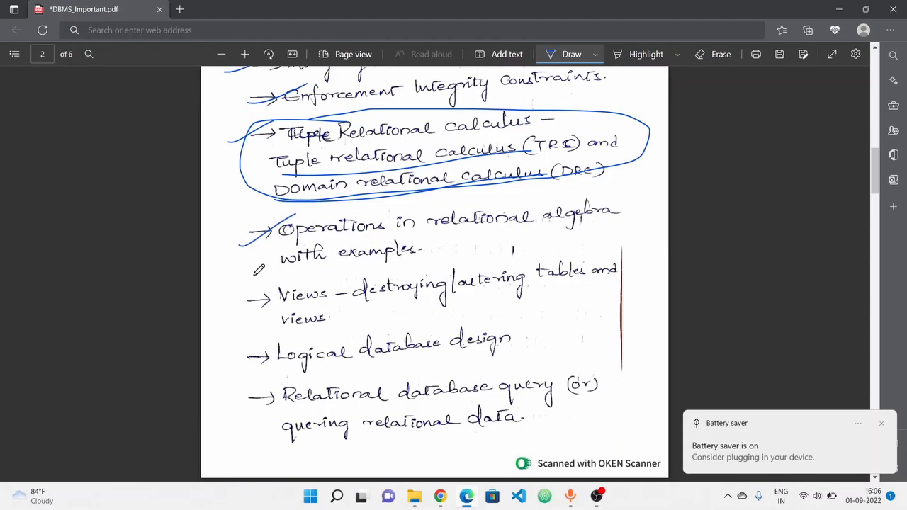
scroll("down", 3)
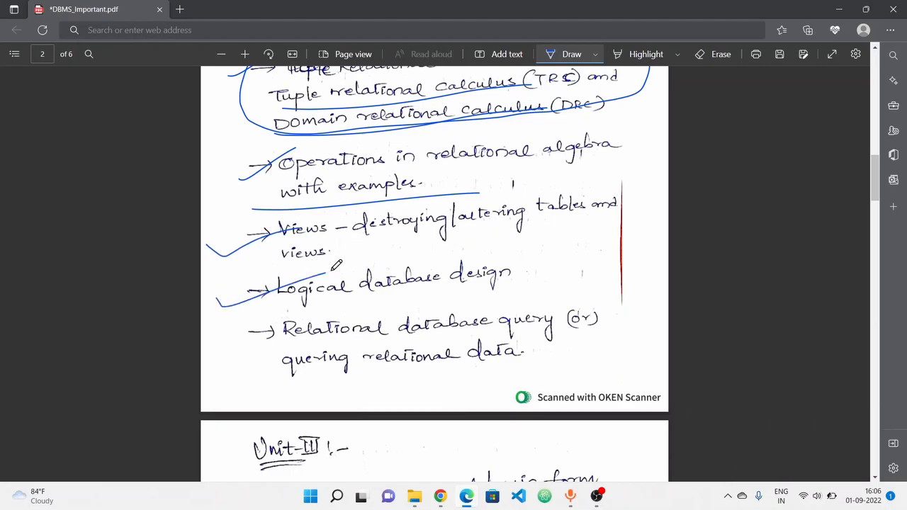
scroll("down", 3)
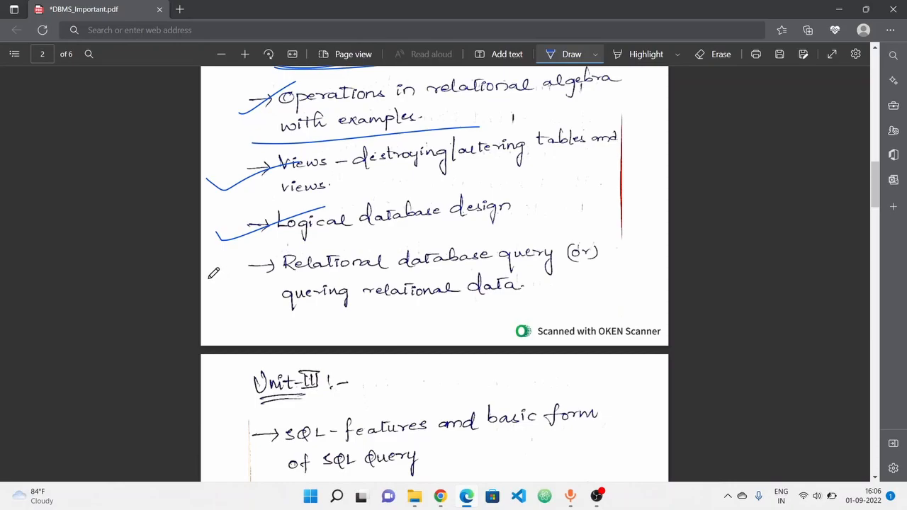
mouse_move(229, 293)
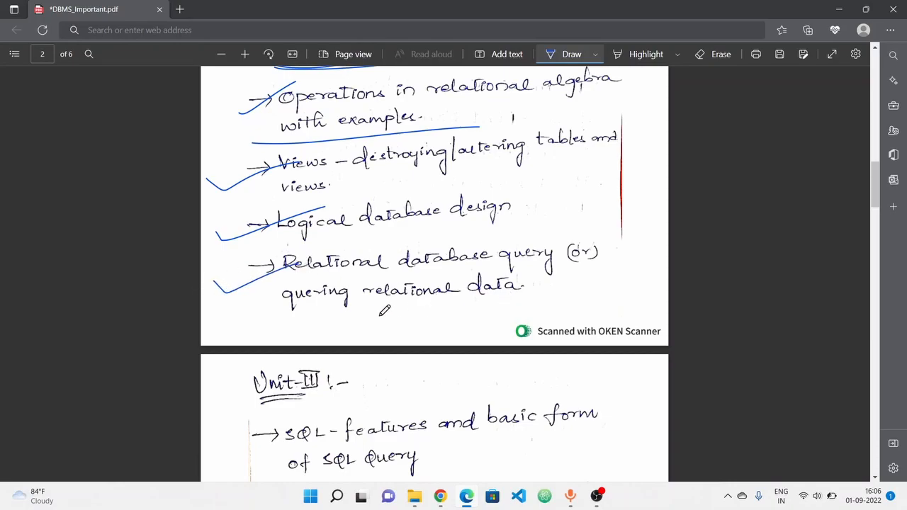
scroll("down", 3)
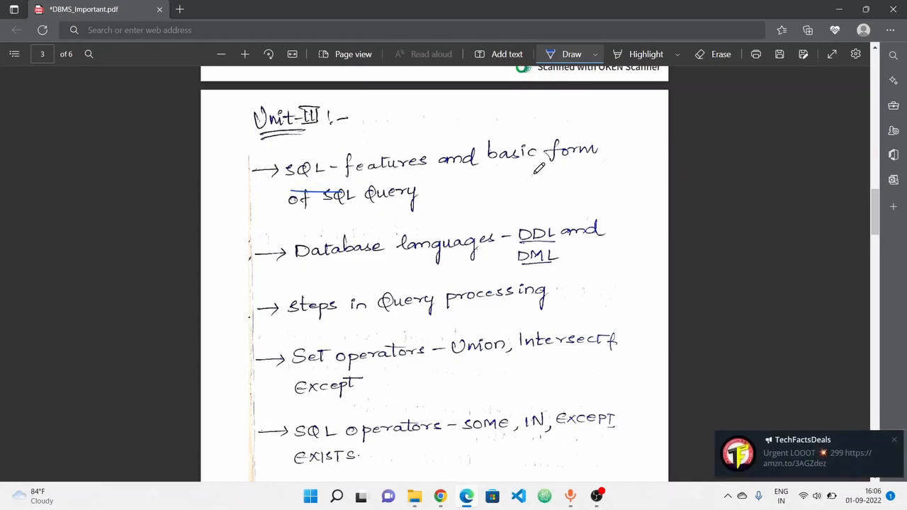
Underline SOME, IN and EXCEPT under the SQL operators topic
scroll("down", 3)
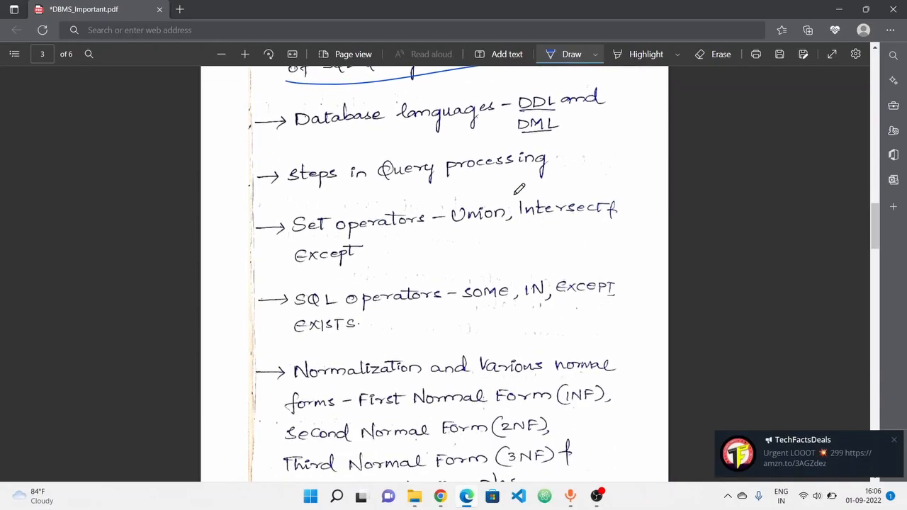
scroll("up", 3)
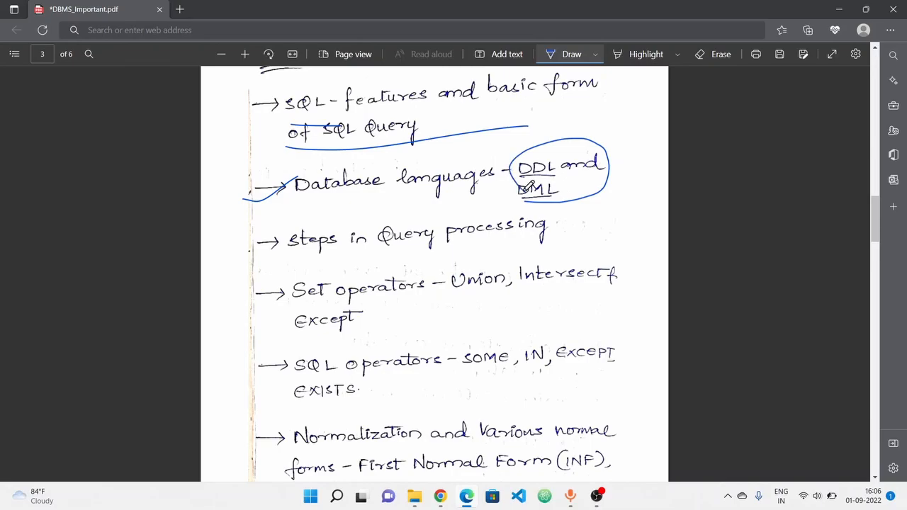
scroll("down", 3)
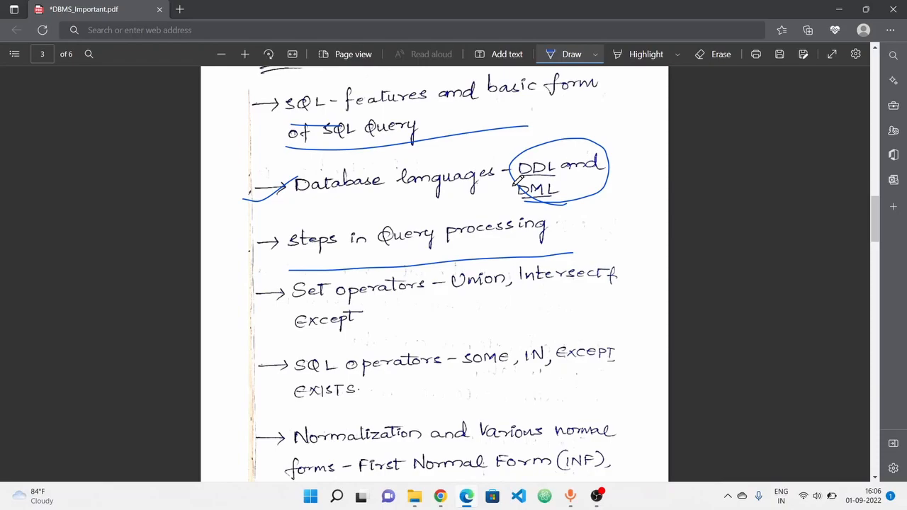
scroll("down", 3)
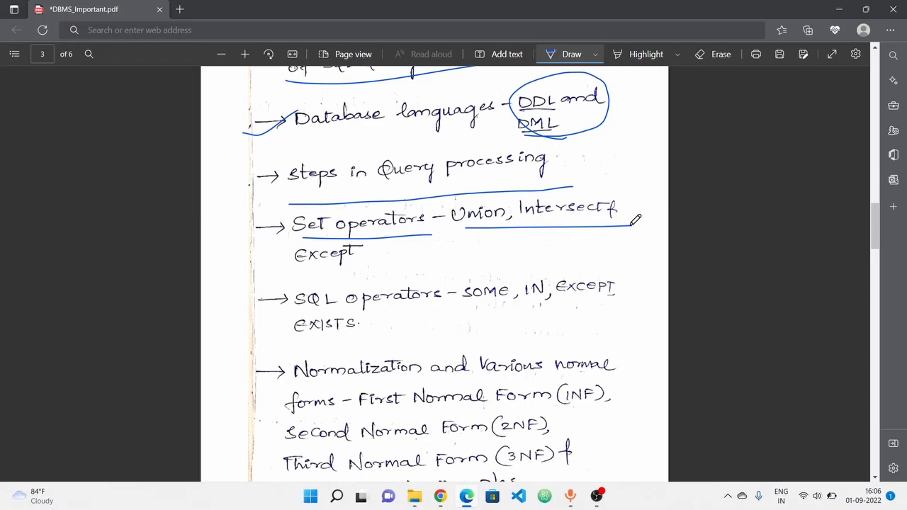
scroll("down", 3)
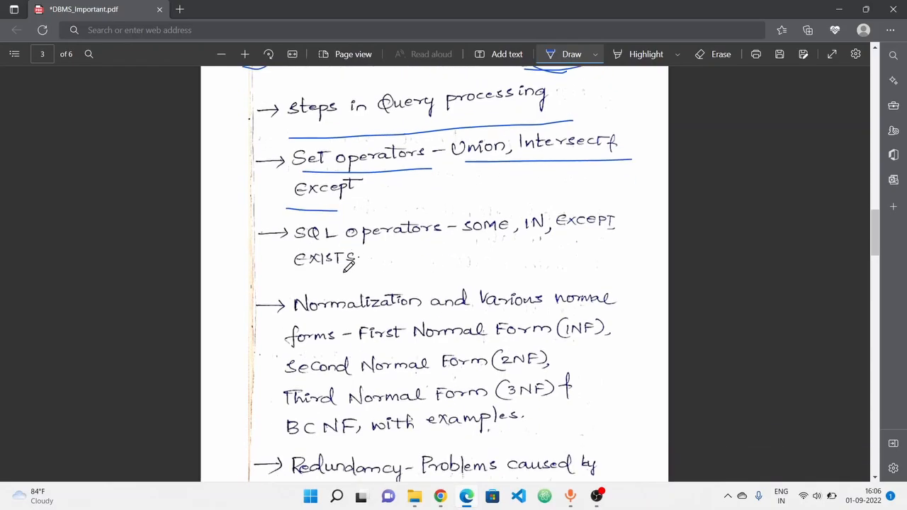
left_click_drag(461, 238, 503, 233)
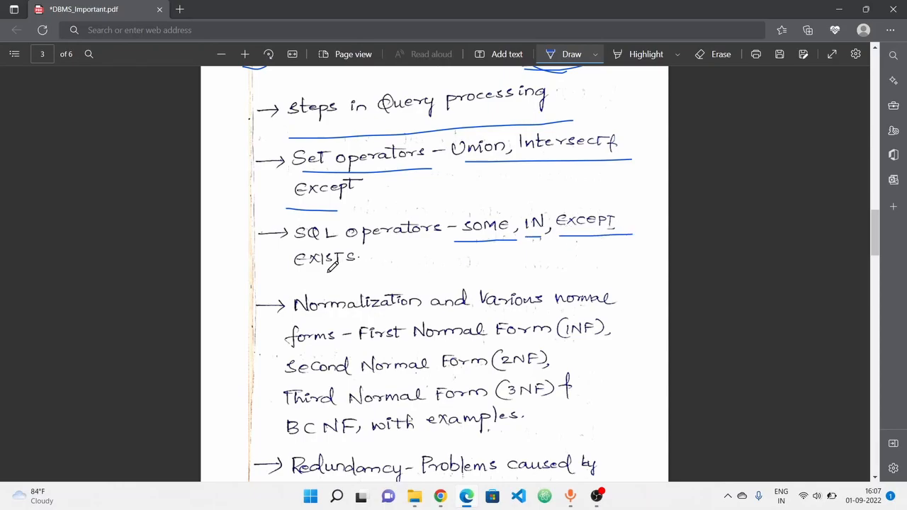
Bracket the normalization-through-redundancy topics together and bracket the list of normal forms
scroll("down", 3)
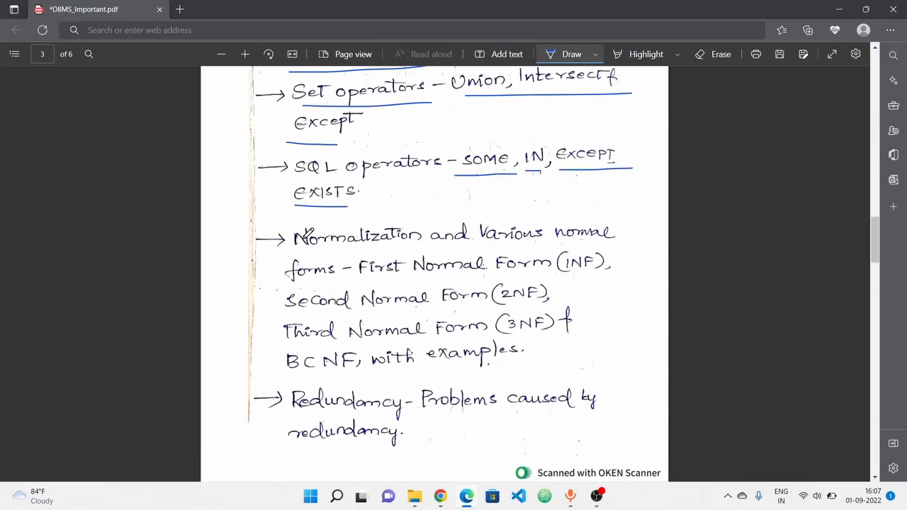
left_click_drag(255, 233, 255, 396)
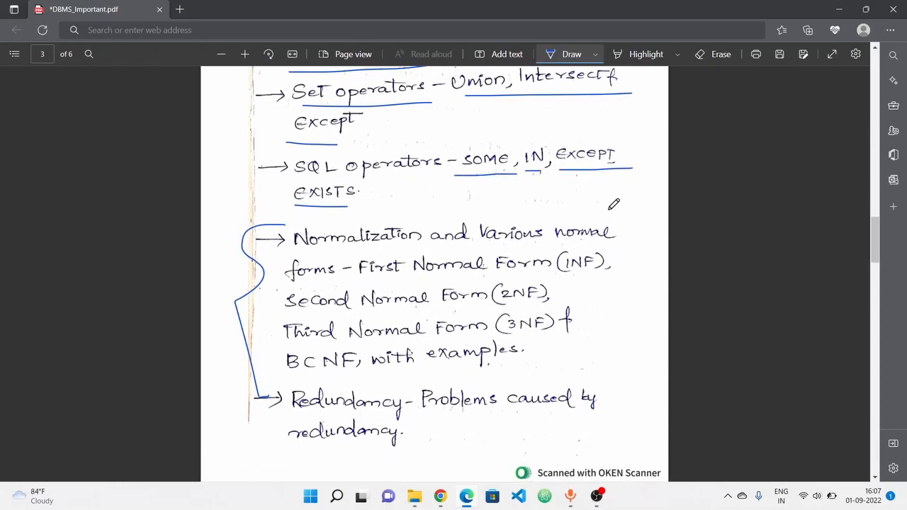
left_click_drag(631, 206, 655, 333)
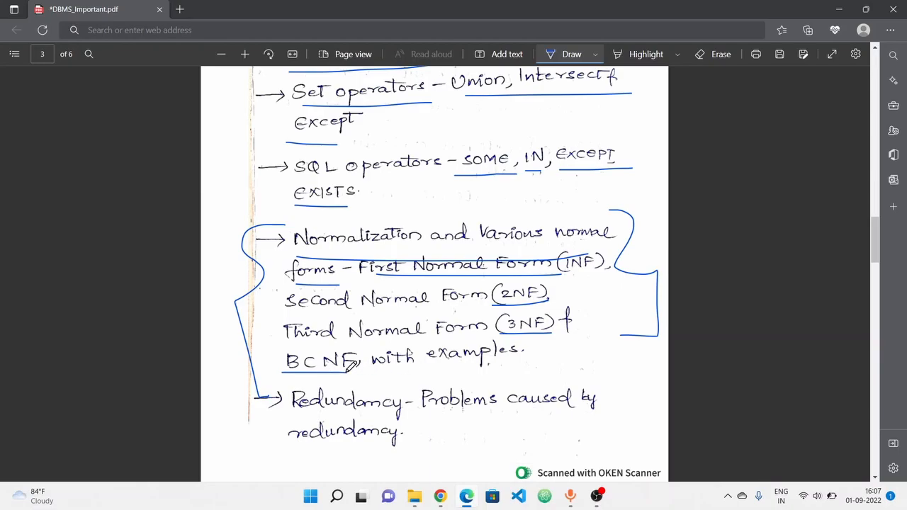
scroll("down", 3)
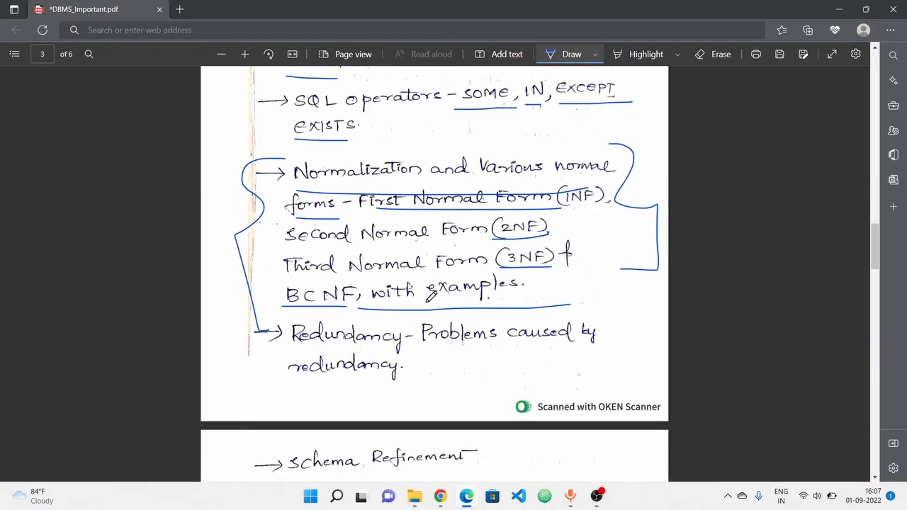
scroll("down", 3)
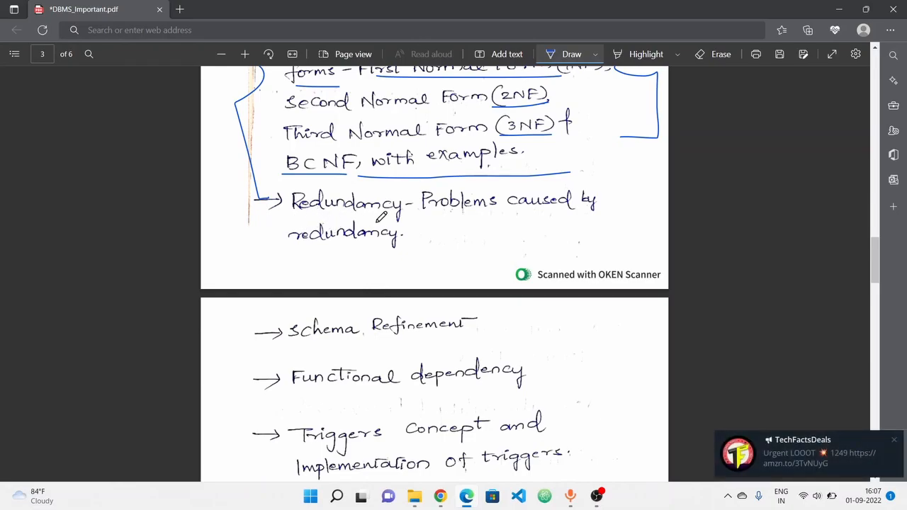
Underline the Functional dependency topic in blue
scroll("down", 3)
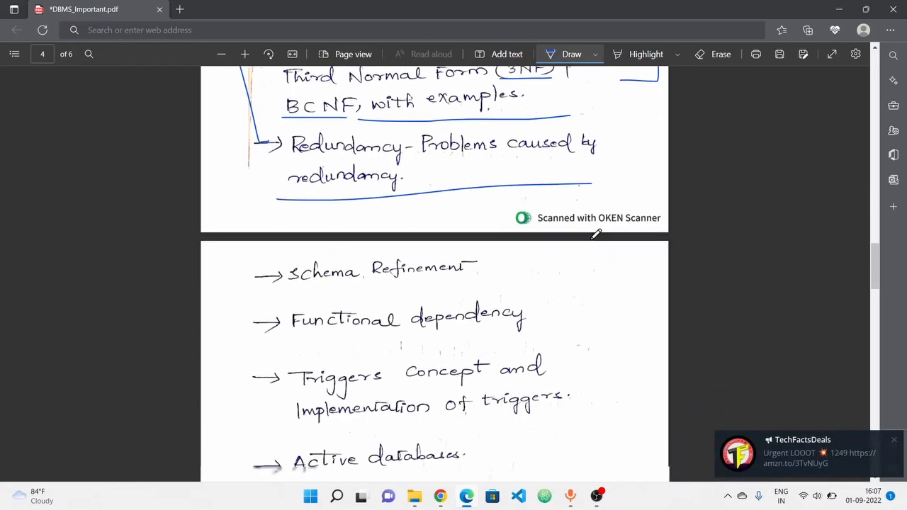
scroll("down", 3)
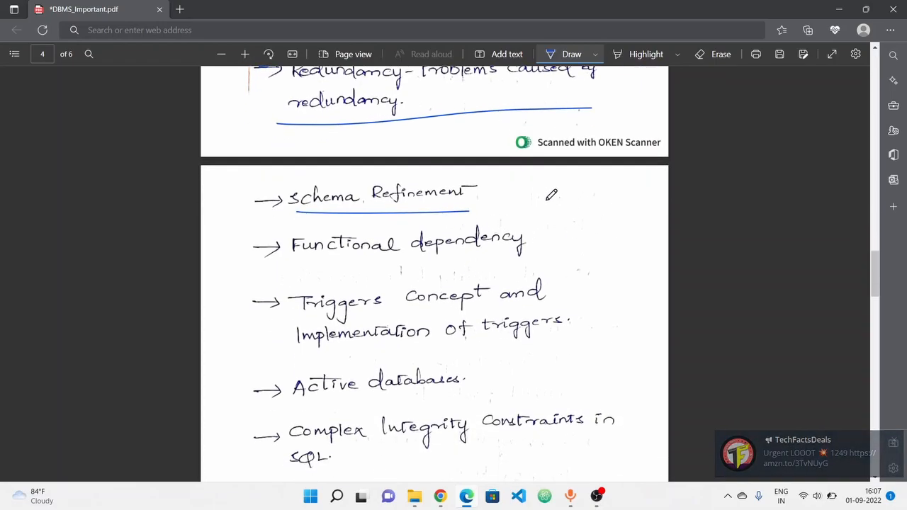
scroll("down", 3)
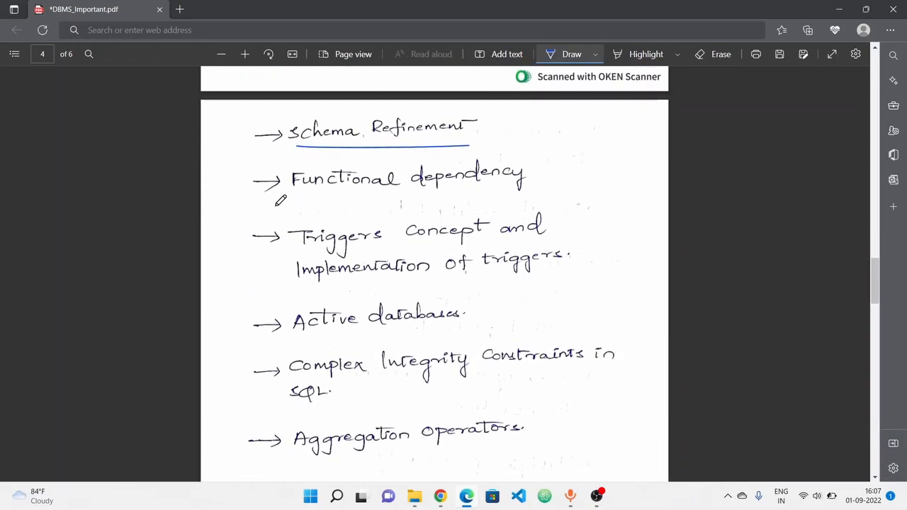
left_click_drag(276, 205, 578, 200)
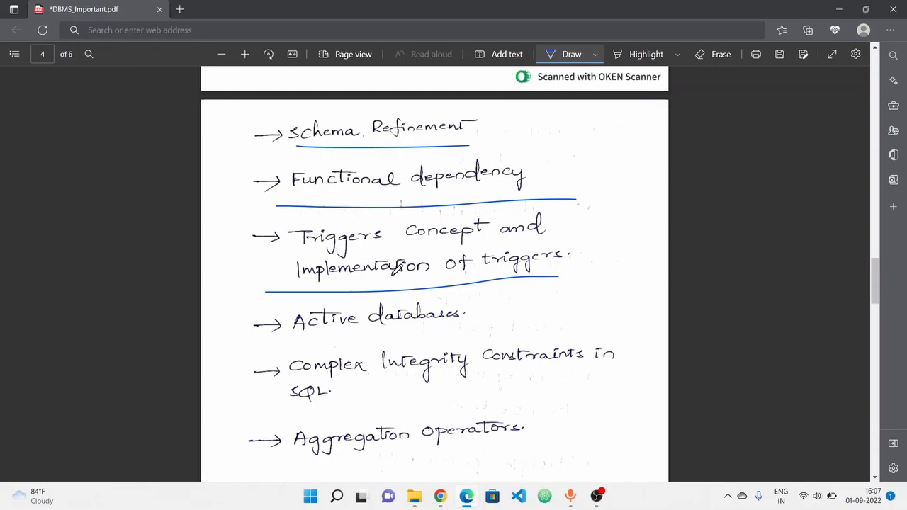
Underline Complex Integrity Constraints in SQL
scroll("down", 3)
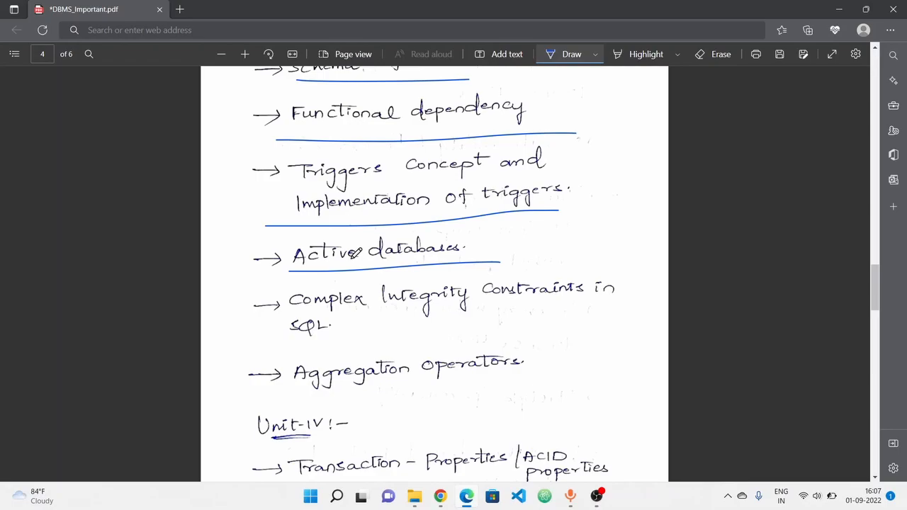
scroll("down", 3)
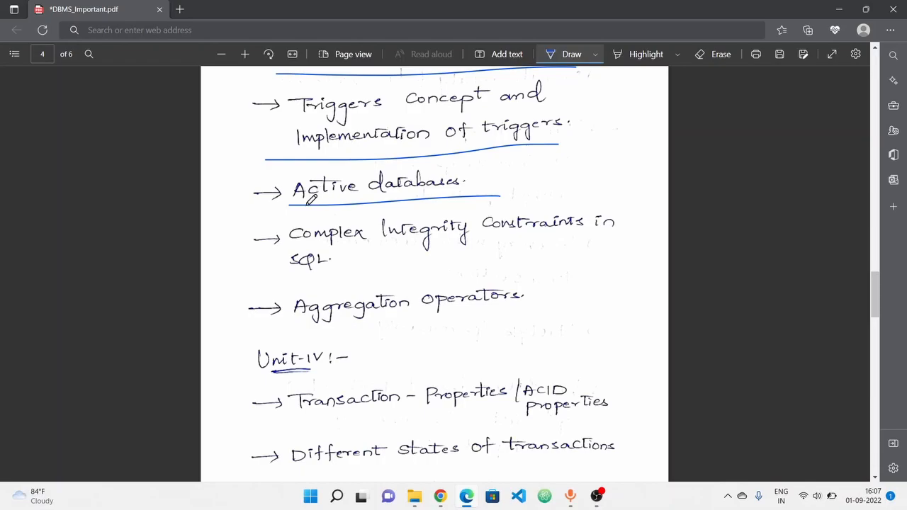
left_click_drag(291, 285, 634, 272)
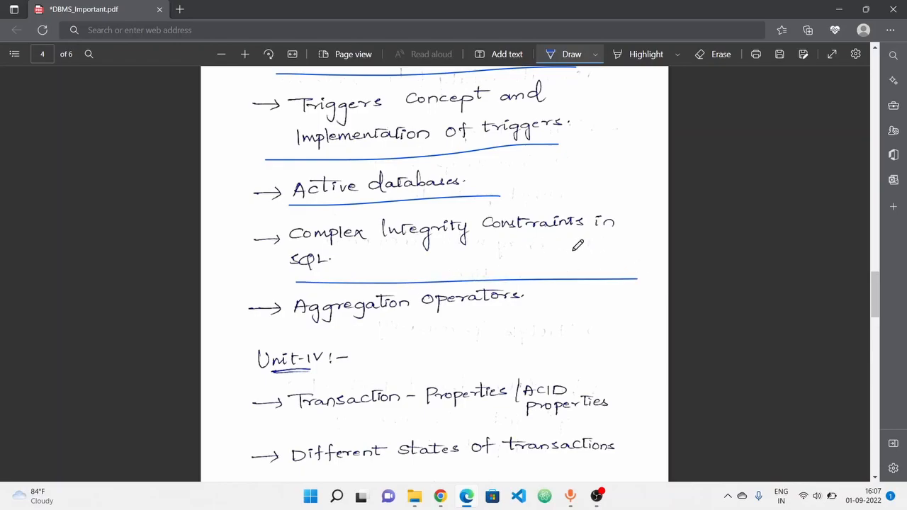
scroll("down", 3)
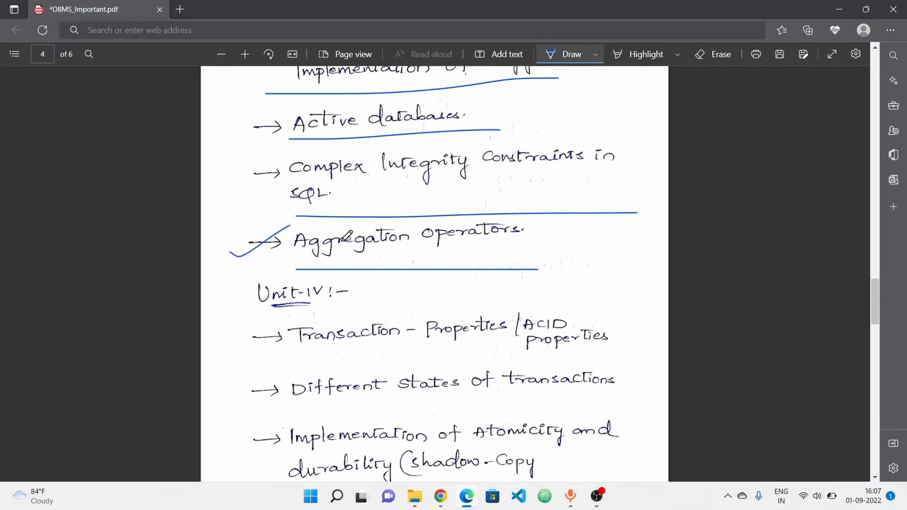
scroll("down", 3)
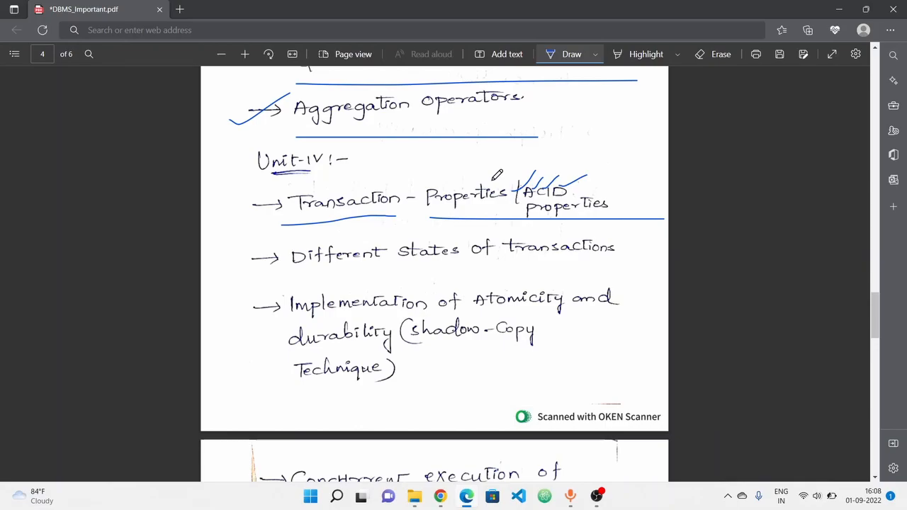
Scroll down through the first Unit IV transaction topics
scroll("down", 3)
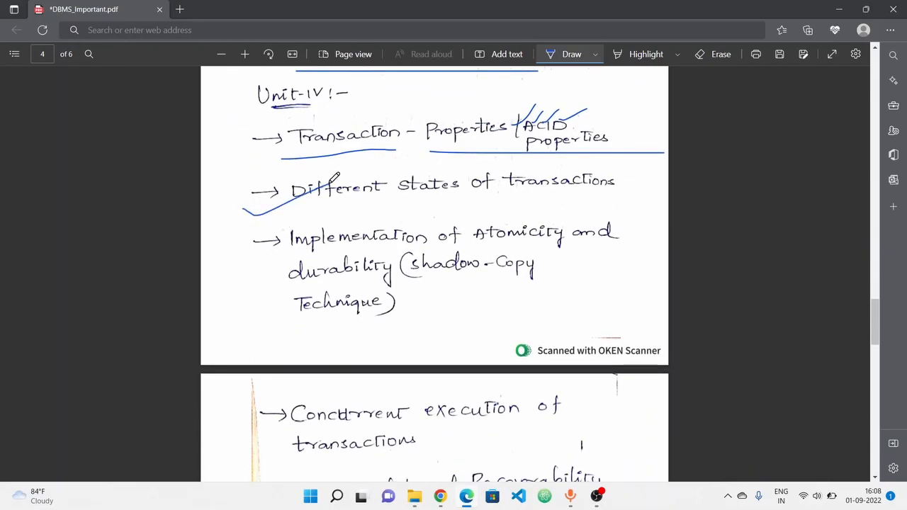
scroll("down", 3)
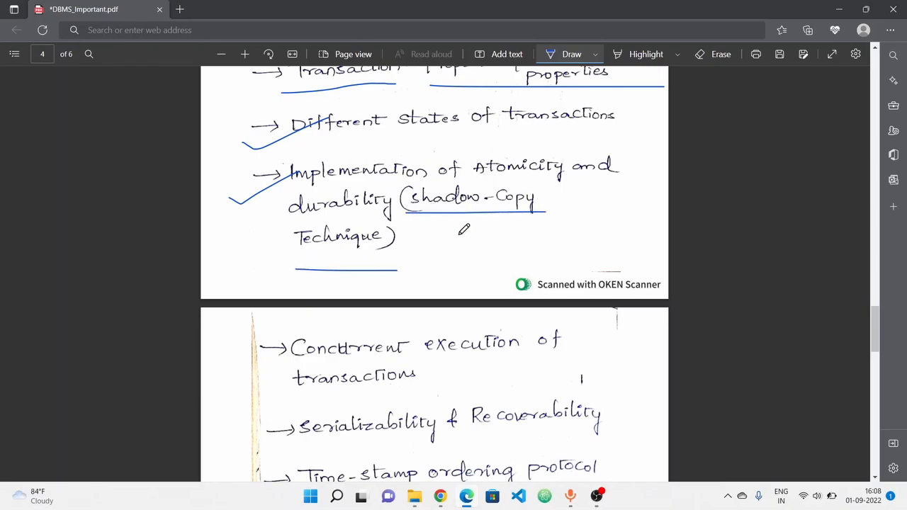
scroll("down", 3)
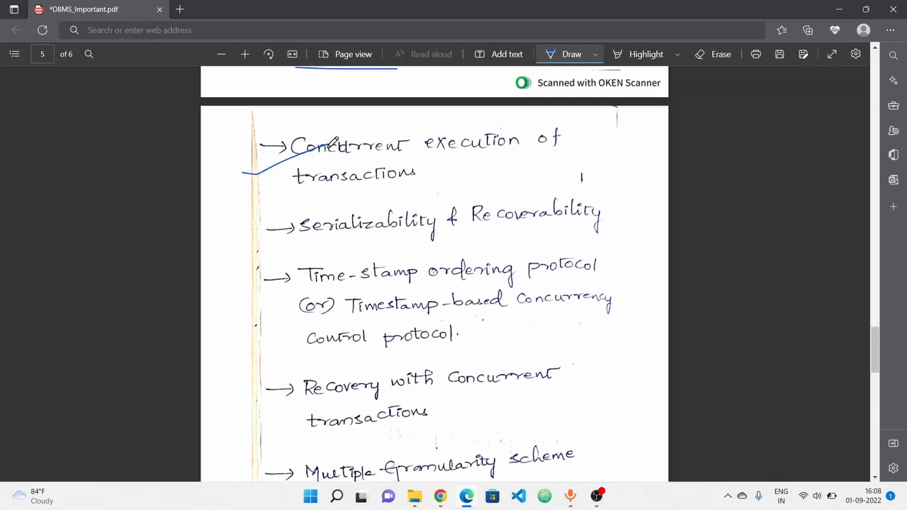
Underline Multiple Granularity scheme and the optimistic concurrency (validation) line
scroll("down", 3)
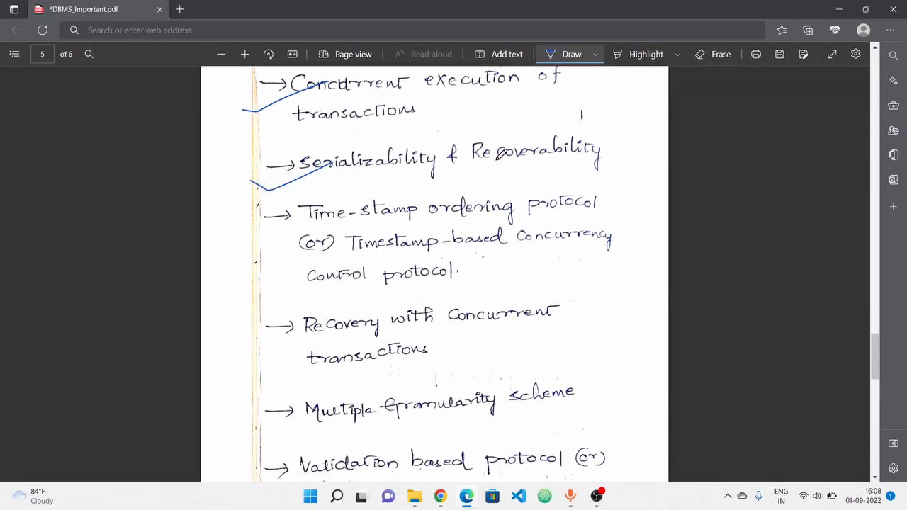
scroll("down", 3)
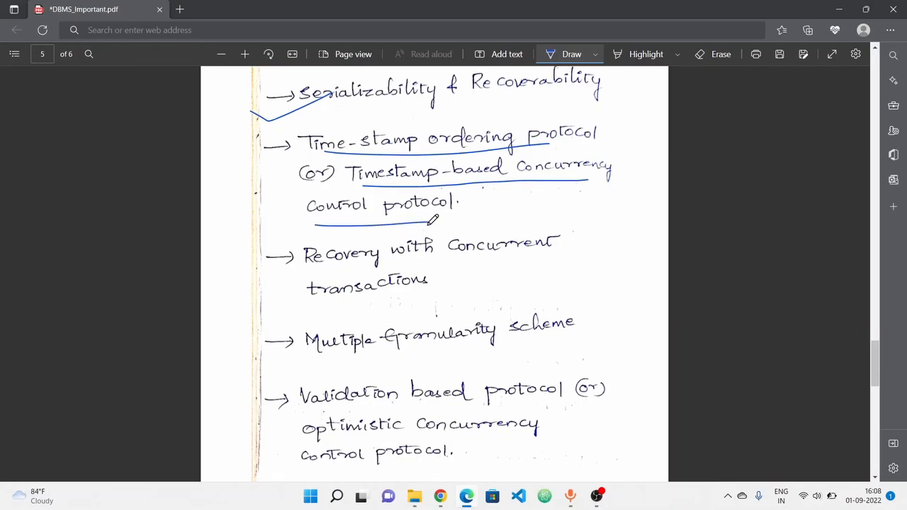
scroll("down", 3)
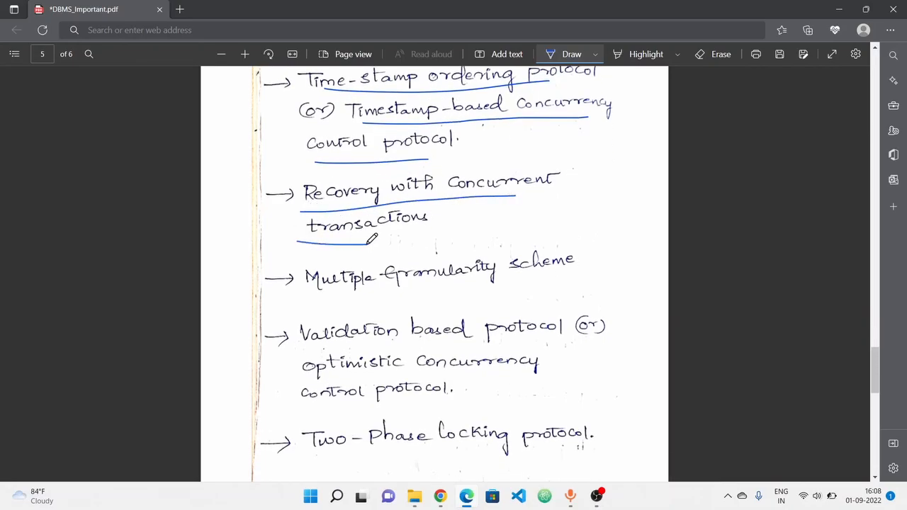
left_click_drag(303, 303, 567, 281)
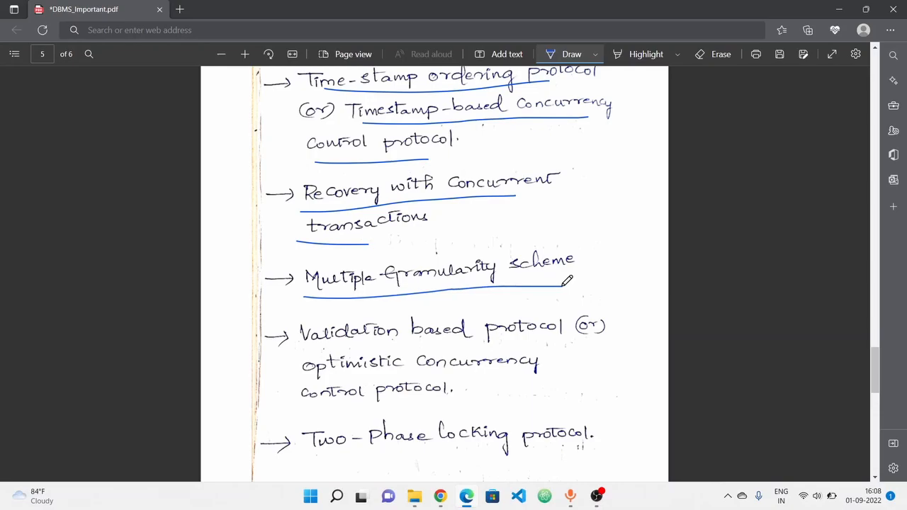
scroll("down", 3)
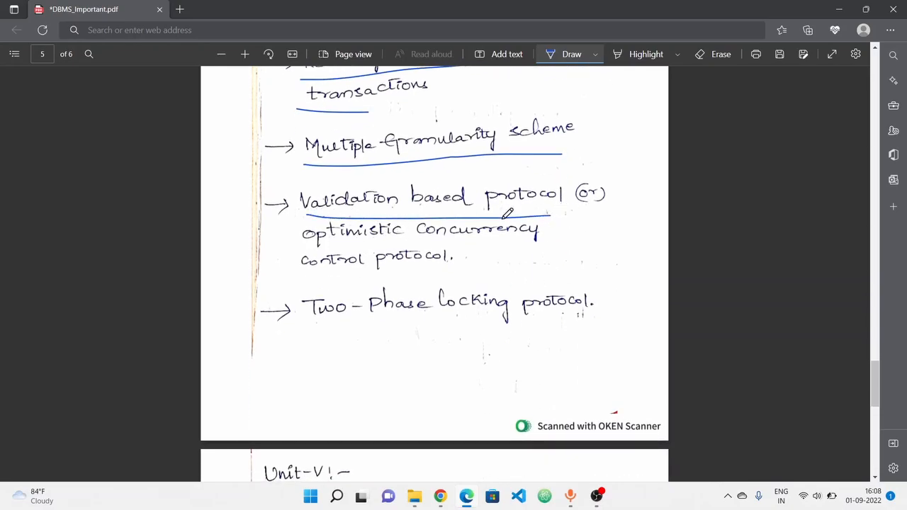
left_click_drag(300, 243, 579, 235)
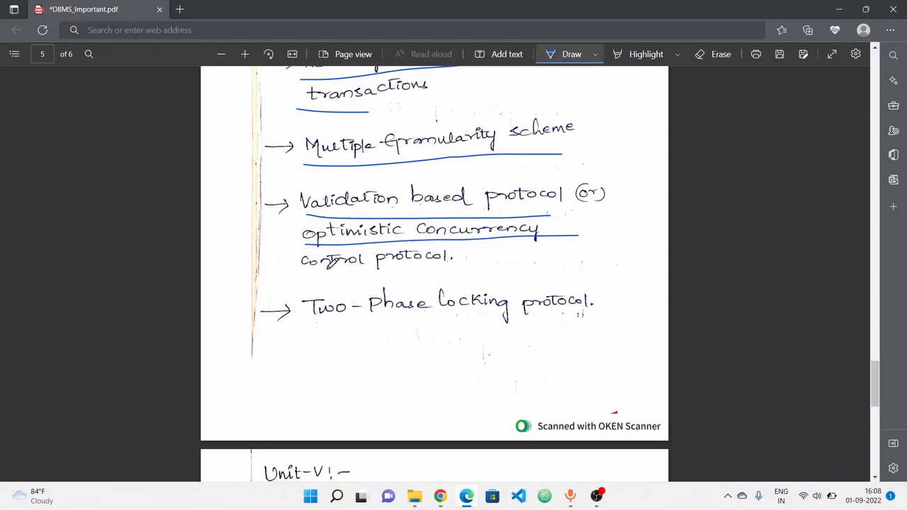
Draw a box around Two-Phase locking protocol
scroll("down", 3)
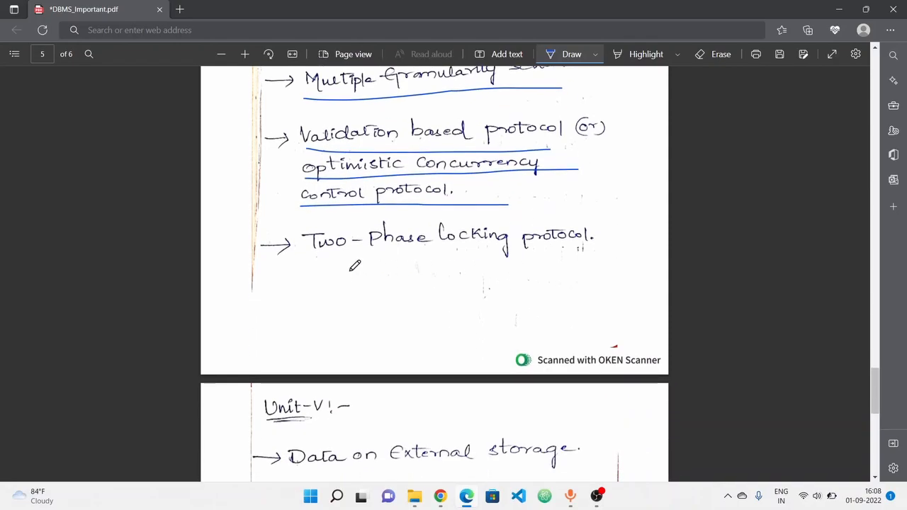
left_click_drag(326, 262, 616, 246)
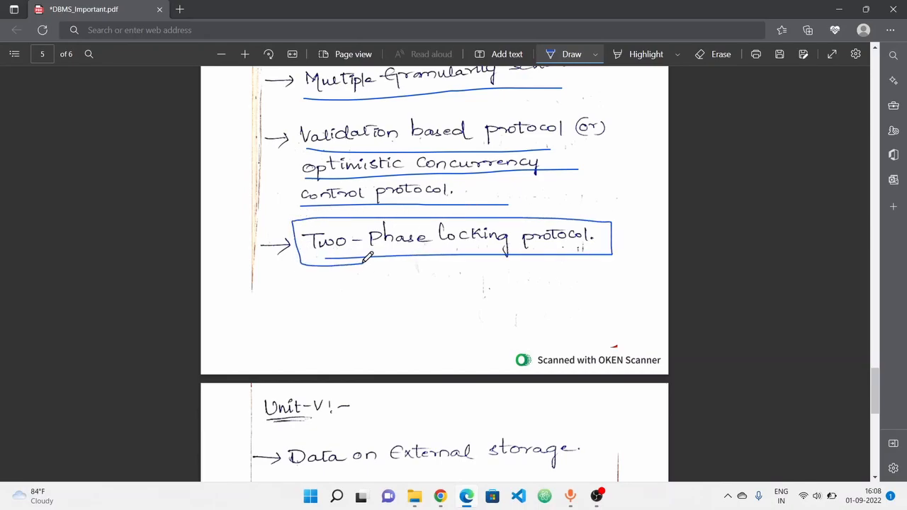
scroll("down", 3)
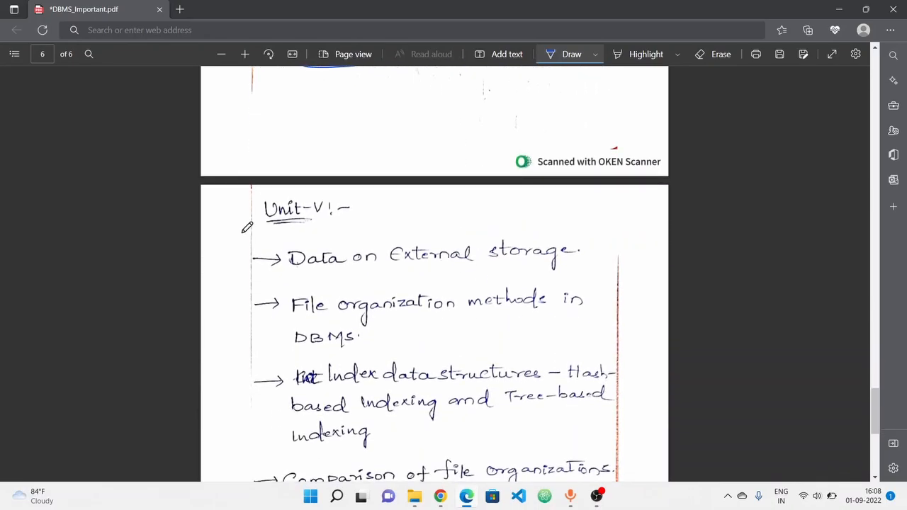
Scroll through page 6's Unit V topics down to Comparison of file organizations
scroll("down", 3)
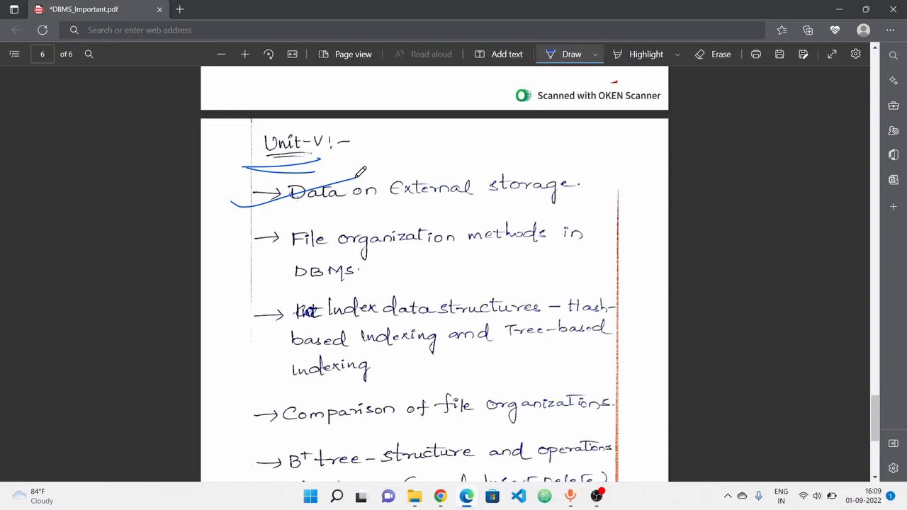
mouse_move(357, 207)
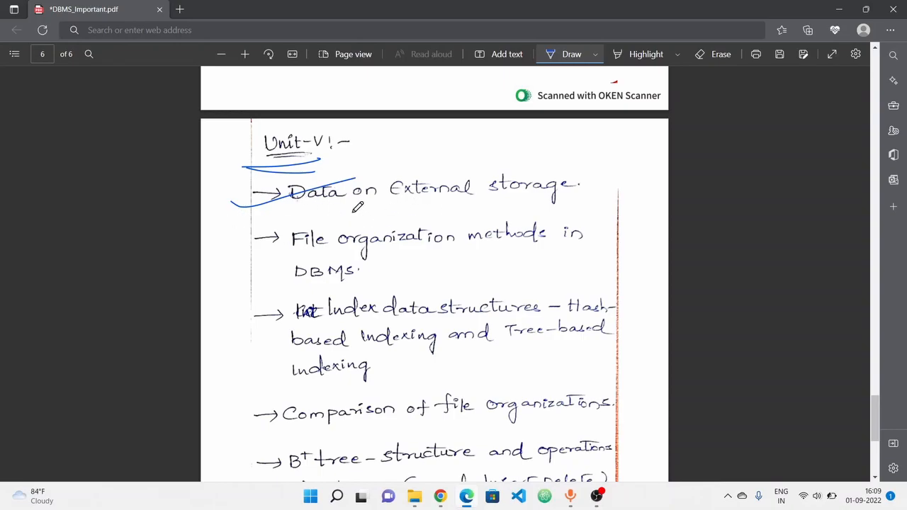
scroll("down", 3)
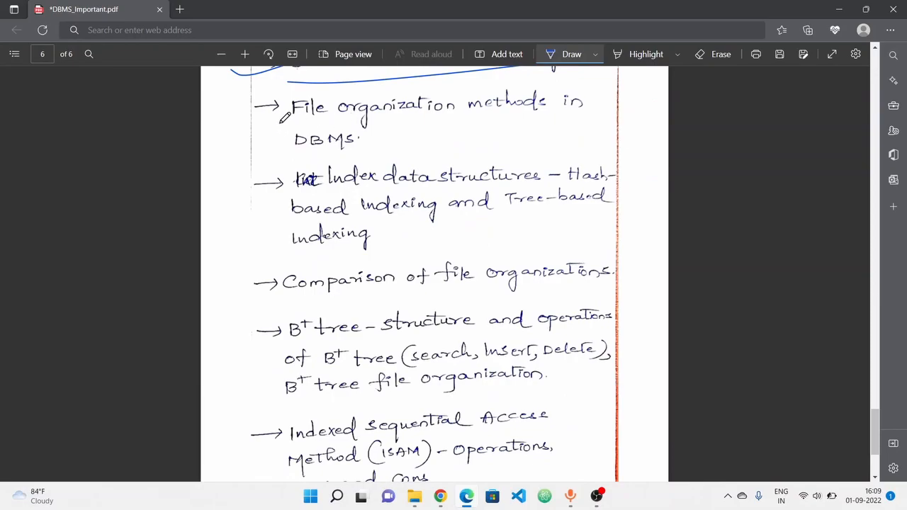
scroll("up", 3)
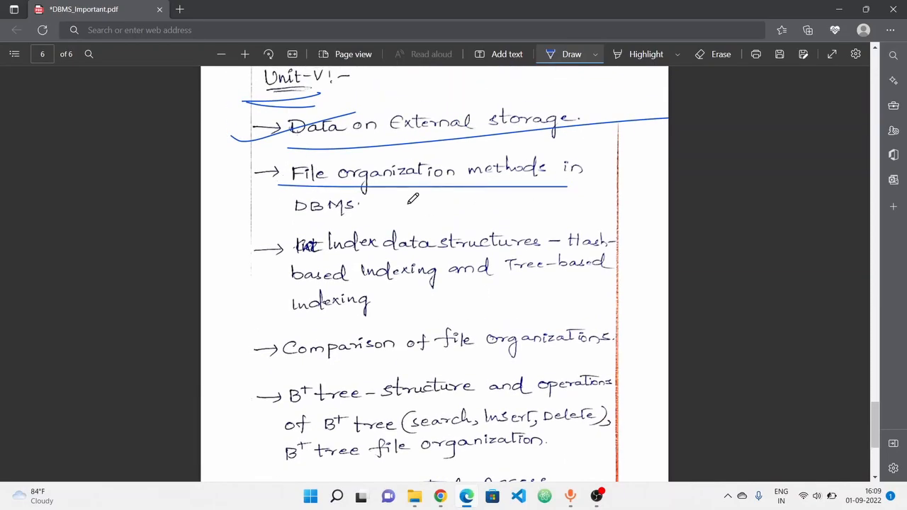
scroll("up", 3)
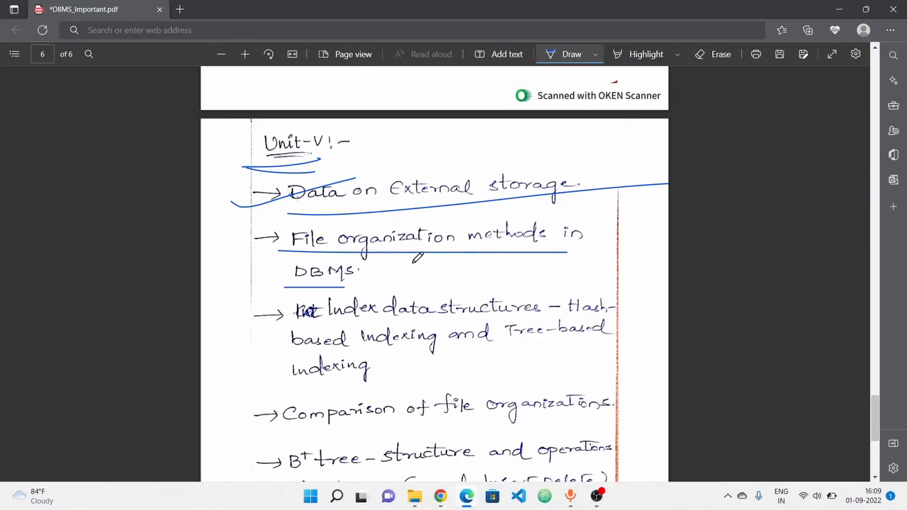
scroll("down", 3)
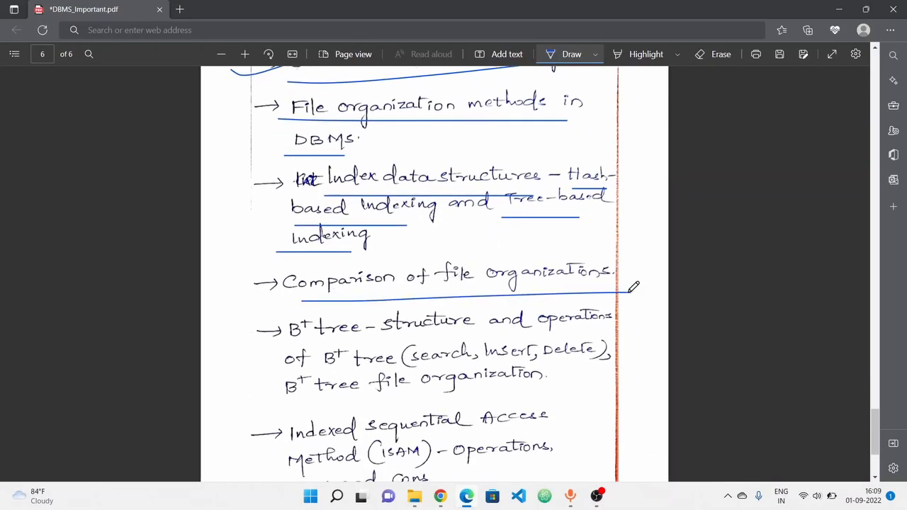
scroll("down", 3)
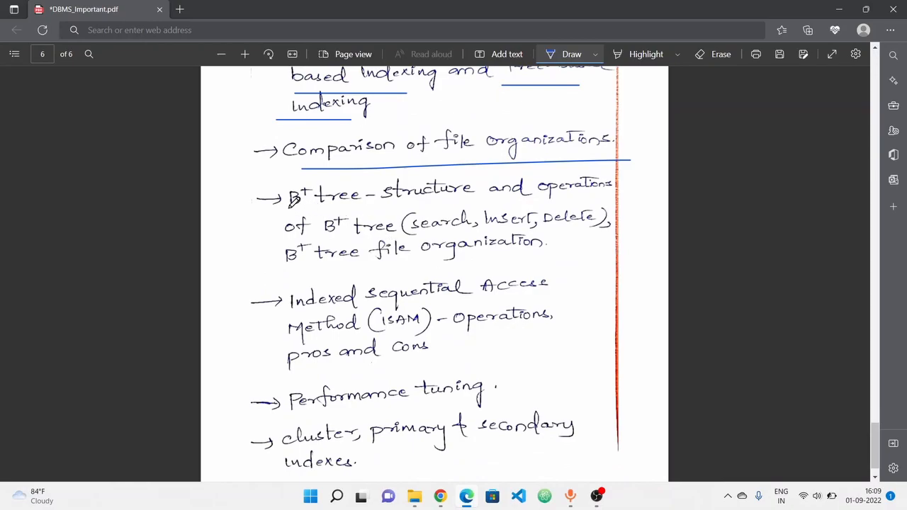
mouse_move(192, 226)
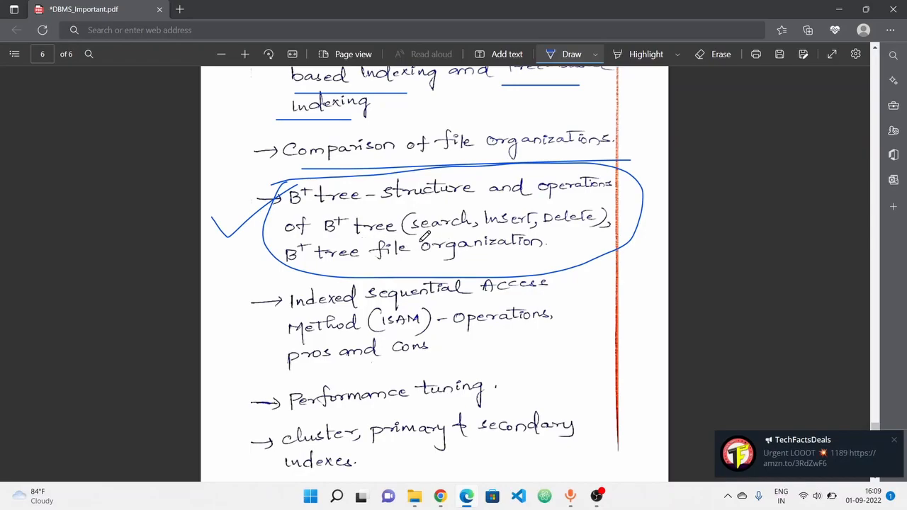
mouse_move(541, 219)
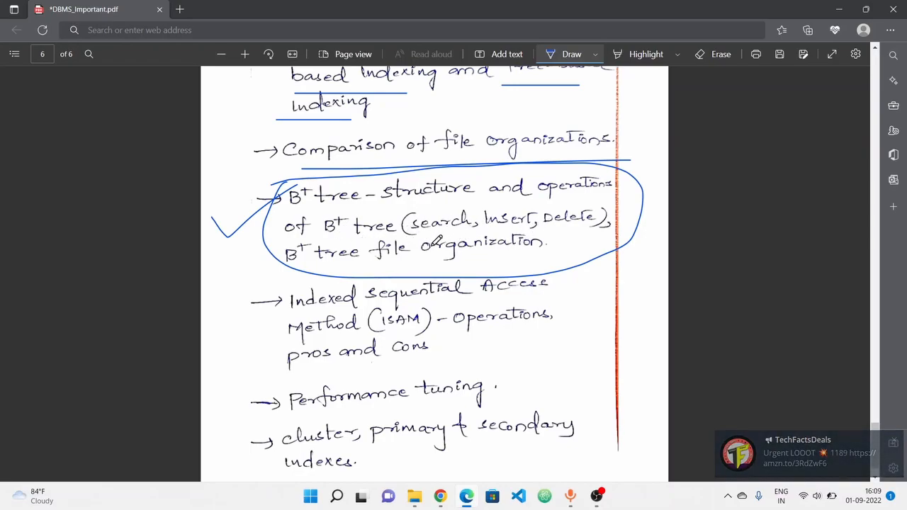
Underline the cluster, primary and secondary indexes topic
scroll("down", 3)
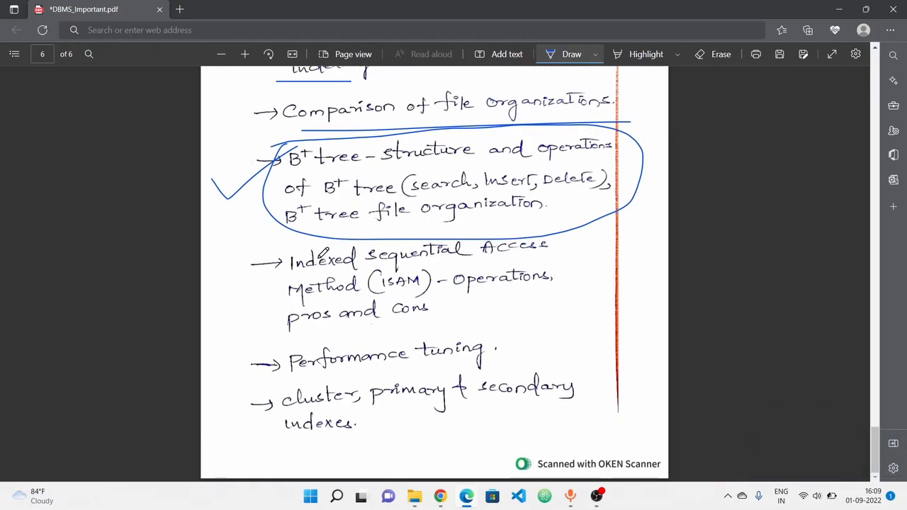
mouse_move(228, 274)
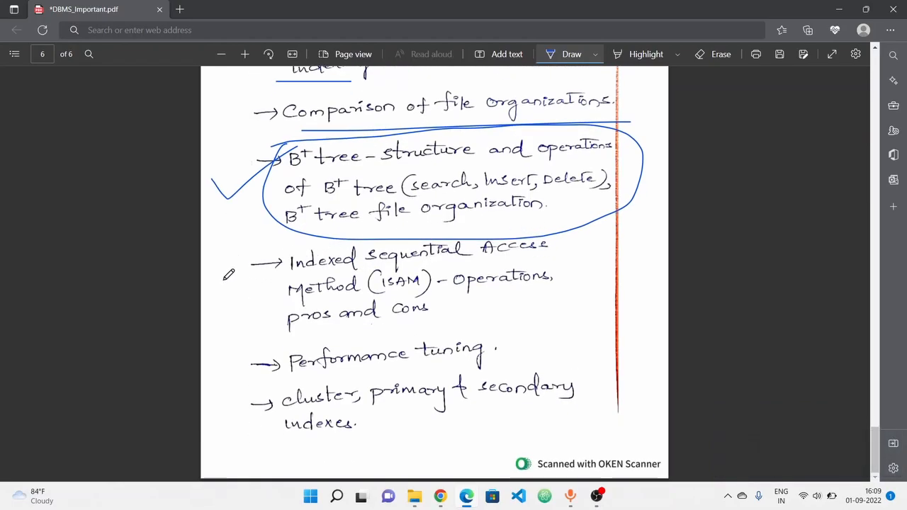
mouse_move(474, 286)
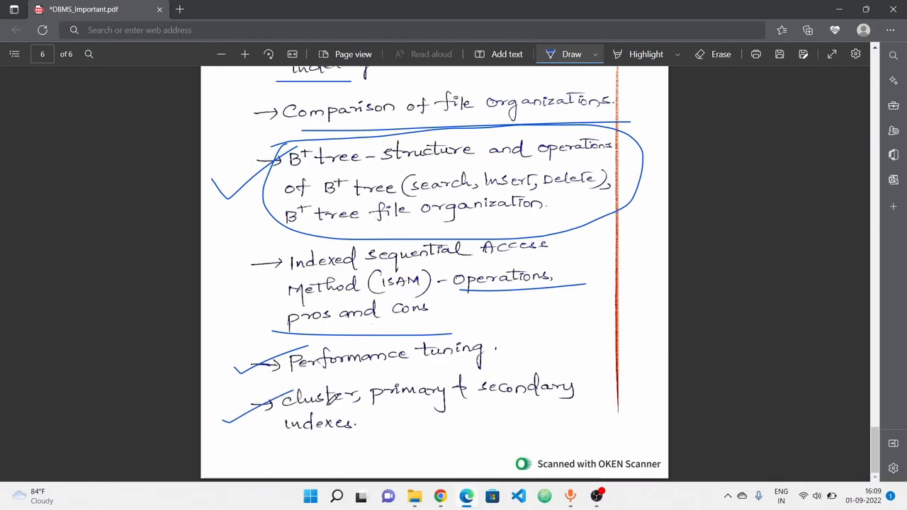
left_click_drag(301, 445, 574, 442)
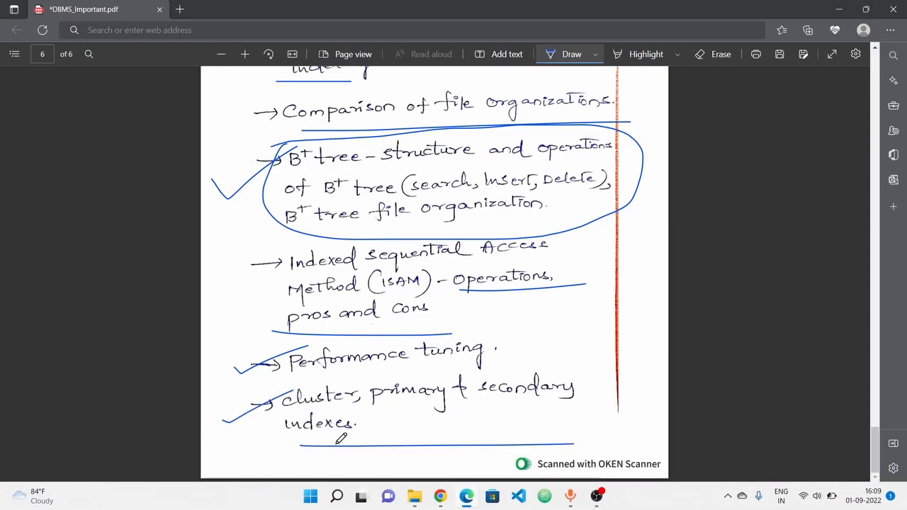